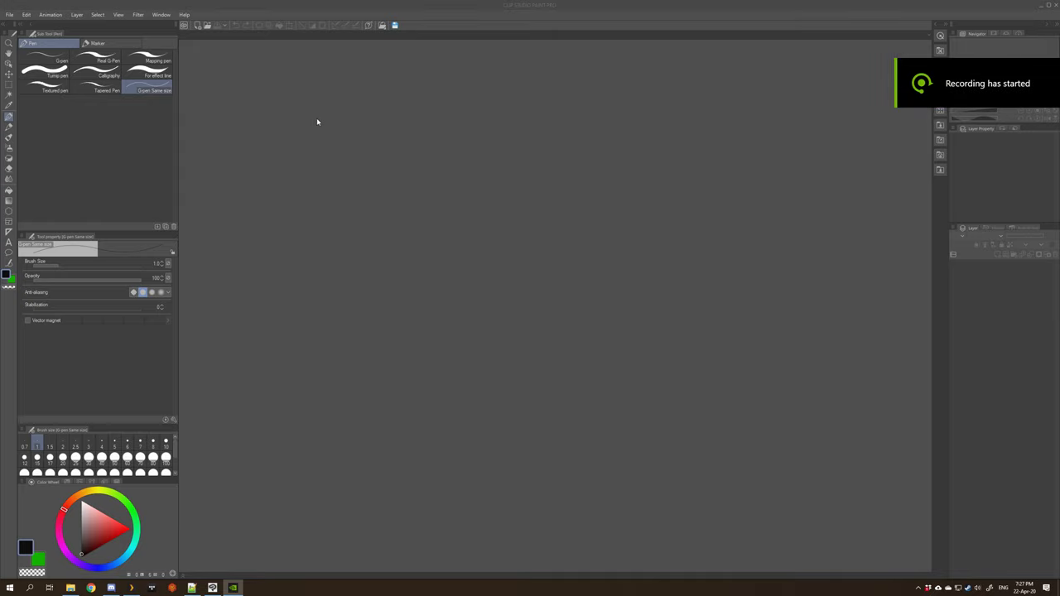
mouse_move(312, 117)
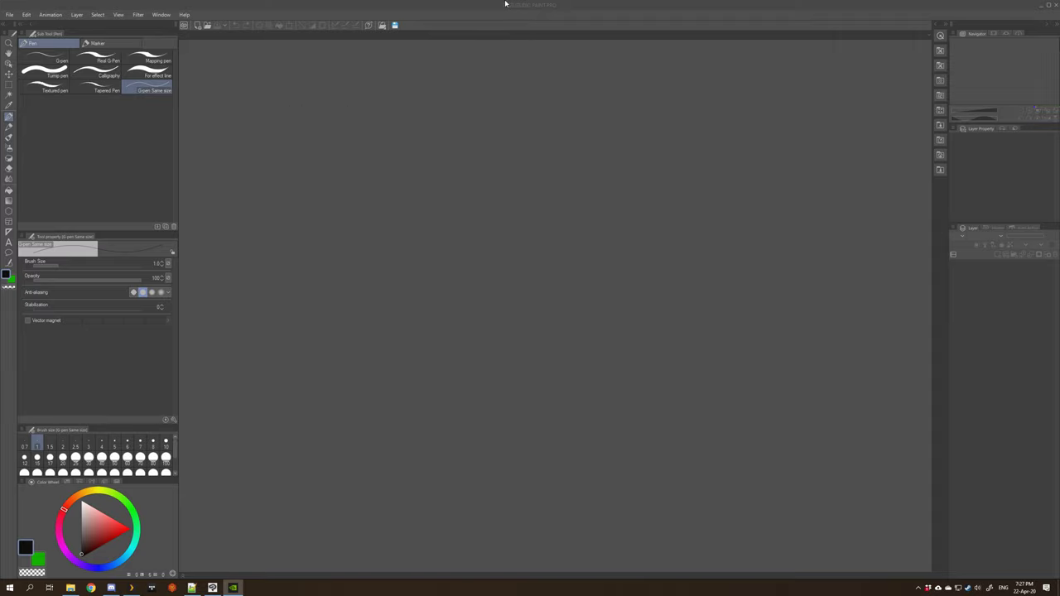
mouse_move(362, 73)
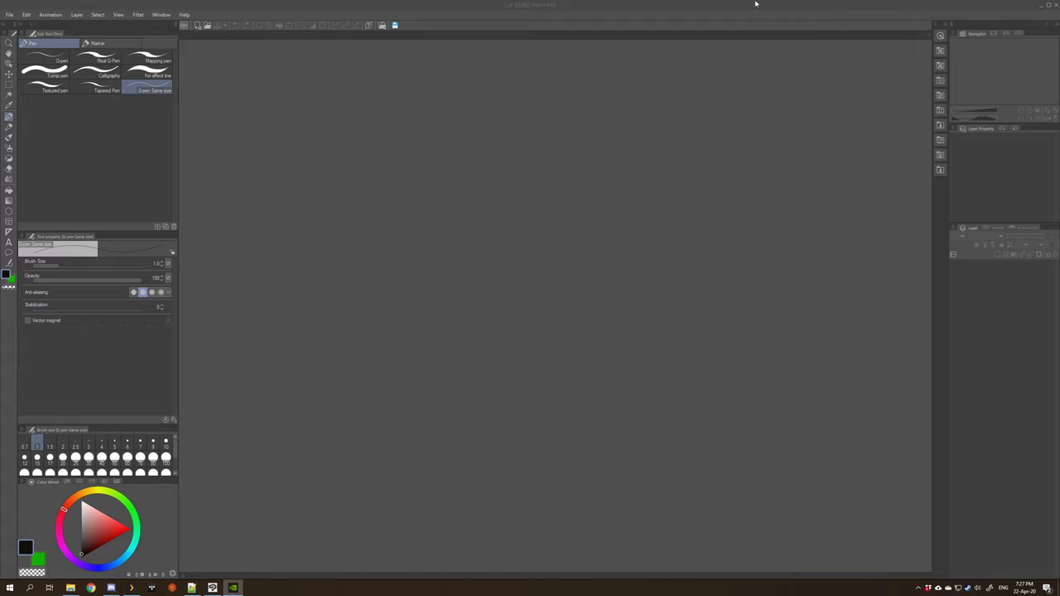
mouse_move(430, 192)
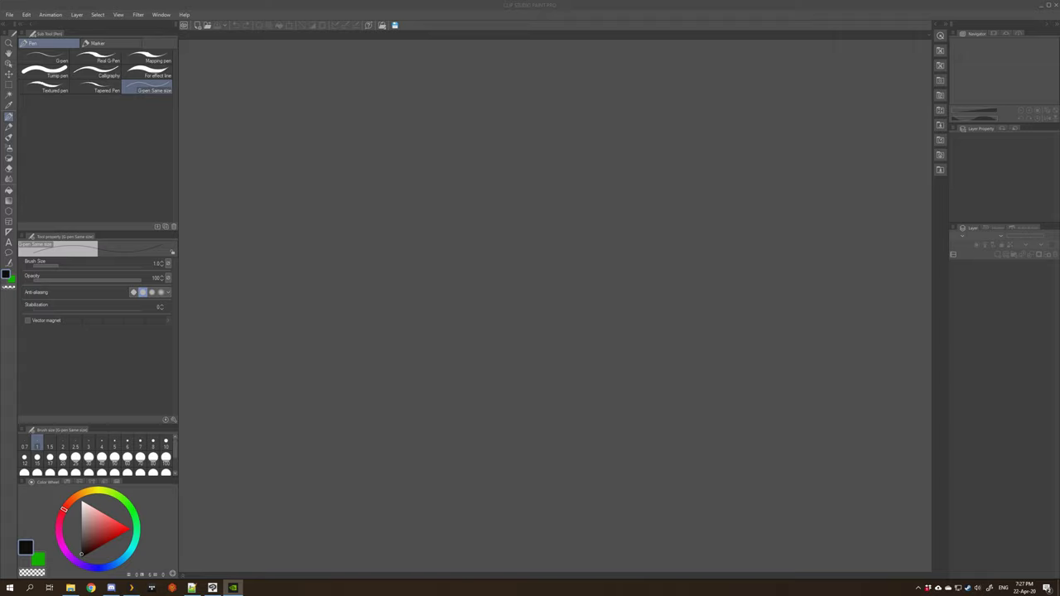
mouse_move(502, 203)
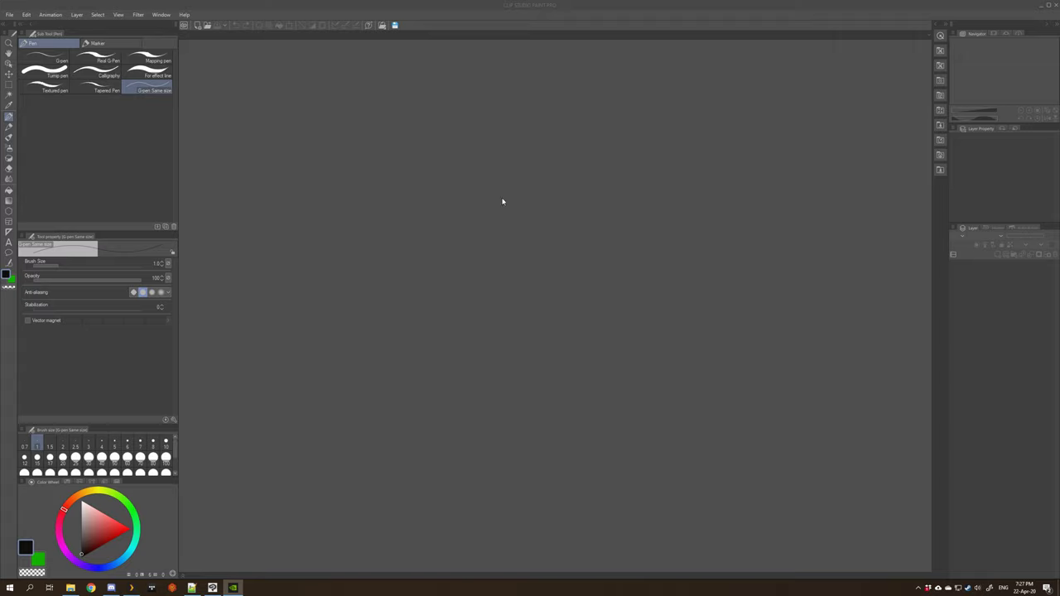
mouse_move(504, 179)
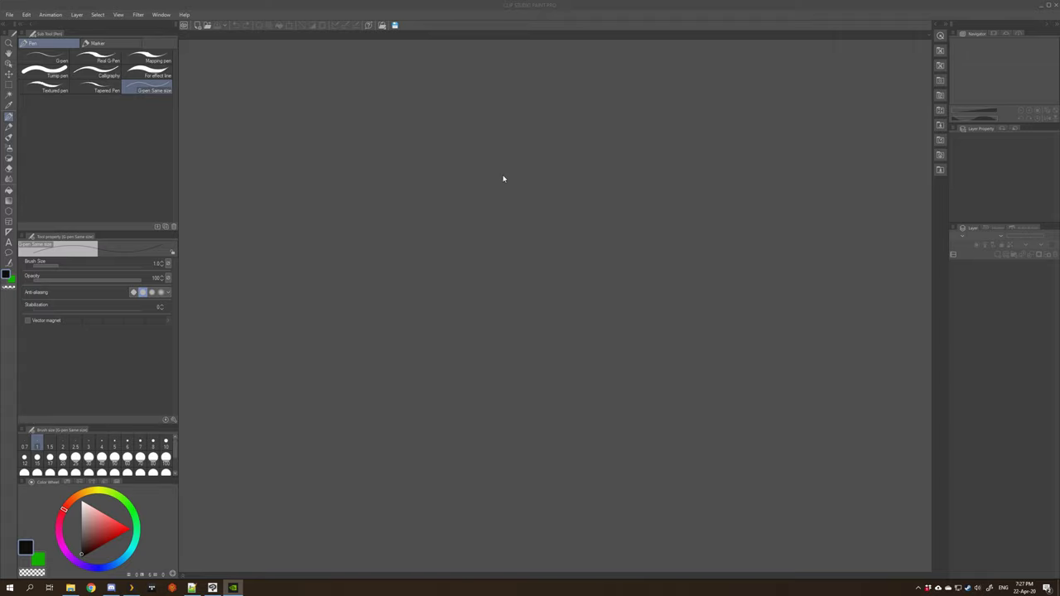
mouse_move(249, 71)
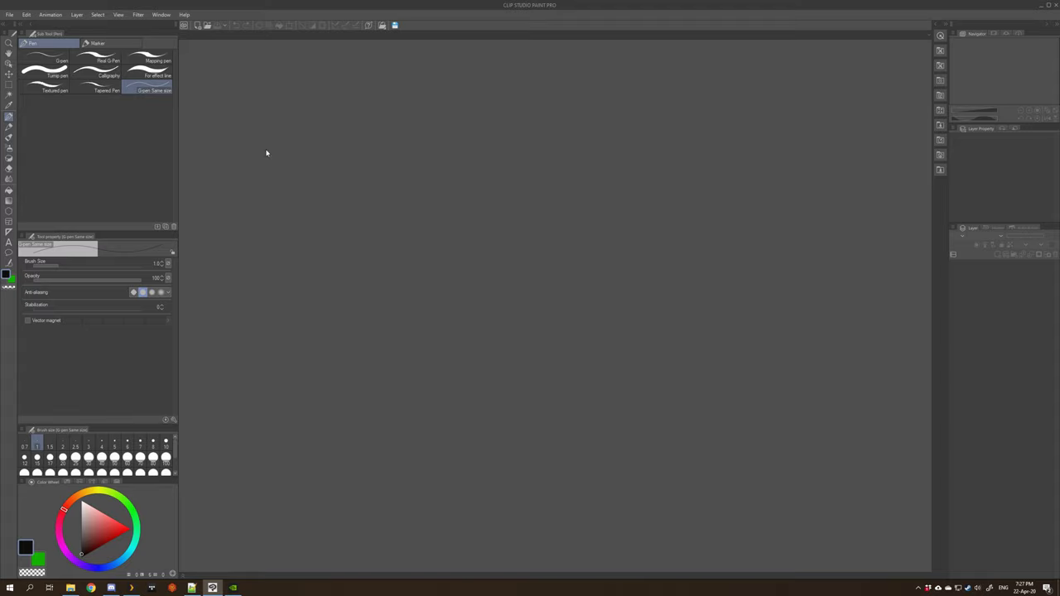
mouse_move(494, 153)
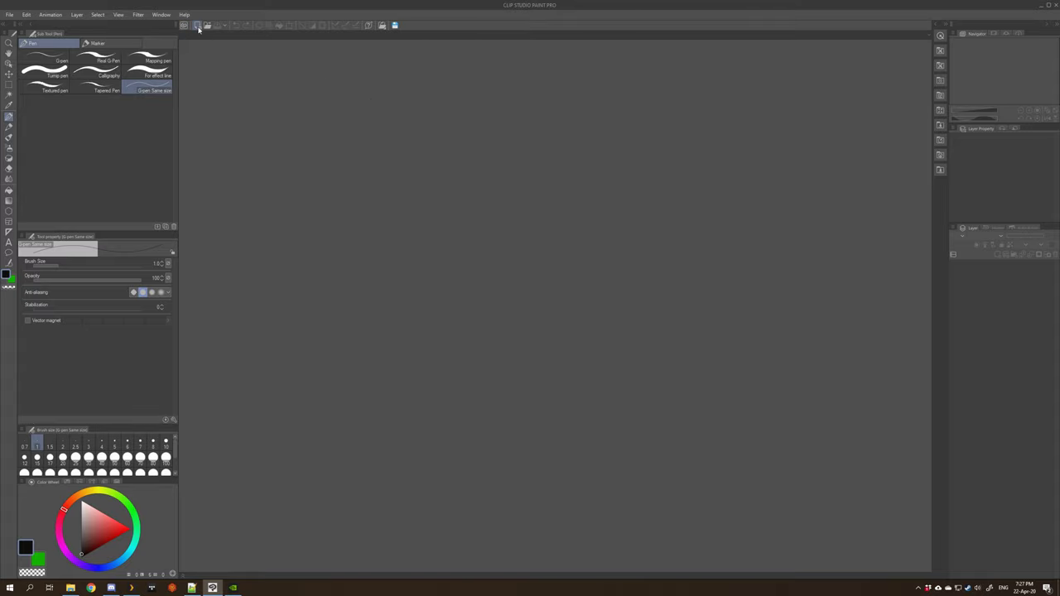
Begin a new illustration with the canvas measured in inches at equal width and height
click(195, 25)
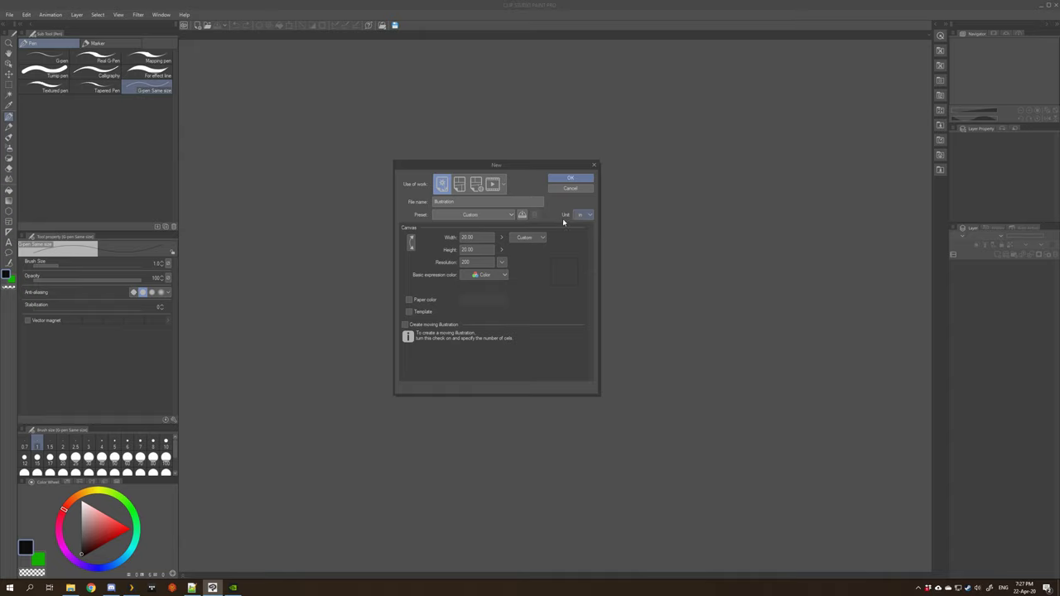
click(586, 216)
text(15)
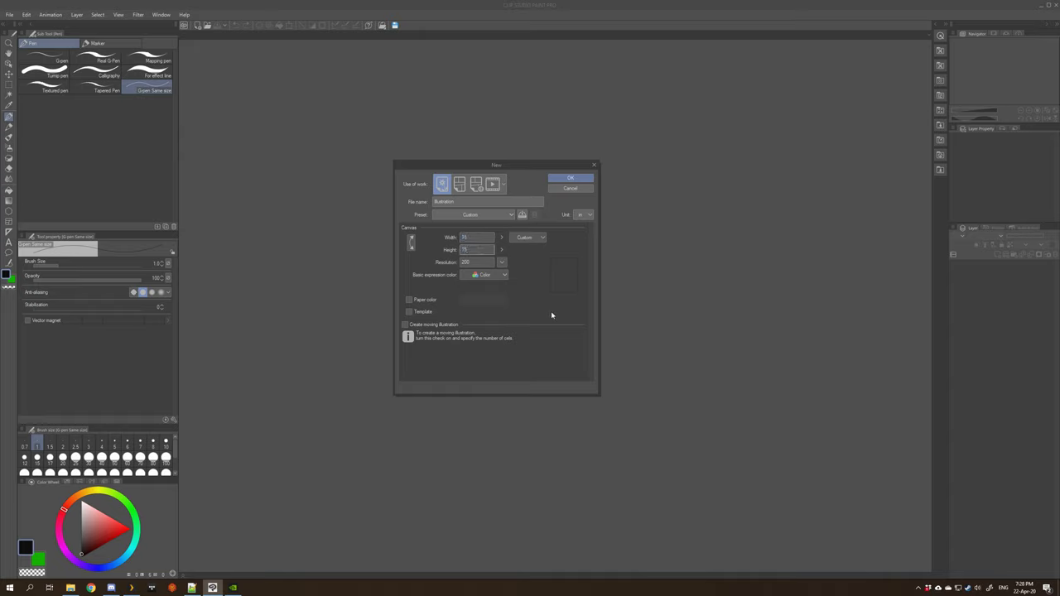
Create the square canvas, then show a grid over it via View and adjust its spacing settings
click(570, 177)
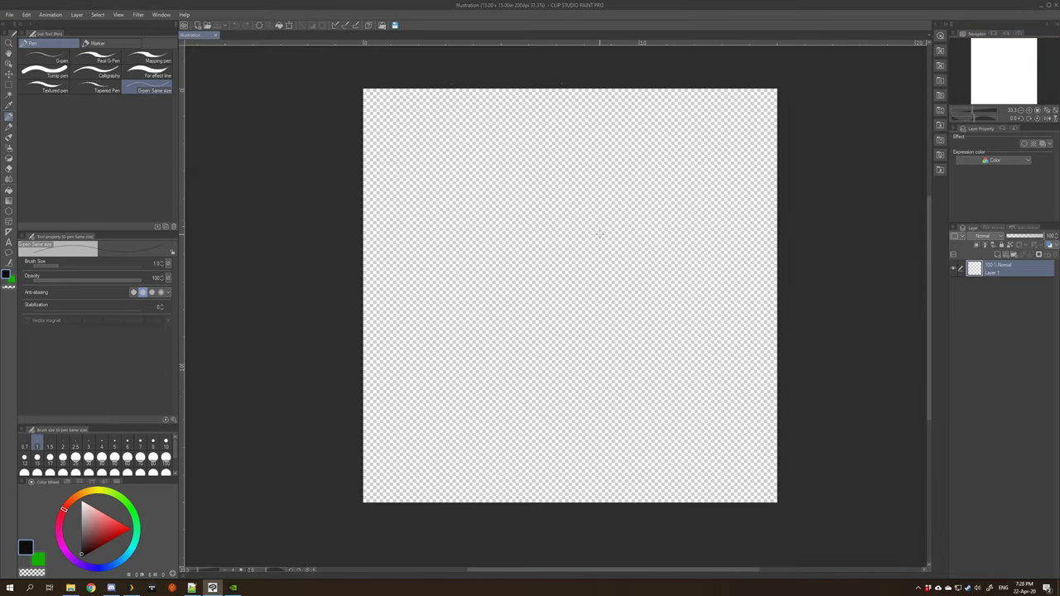
mouse_move(450, 189)
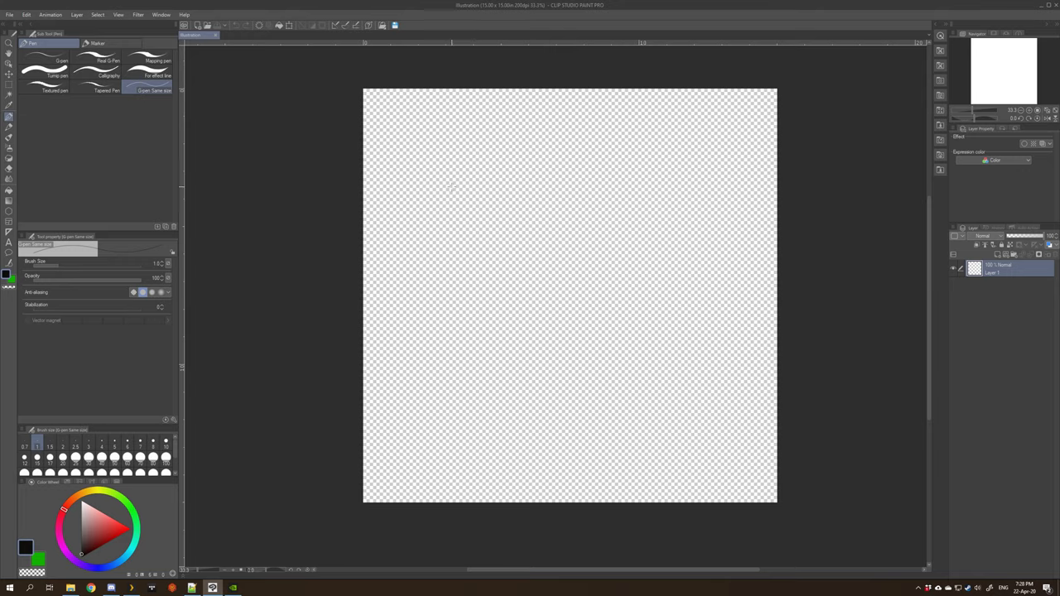
mouse_move(595, 302)
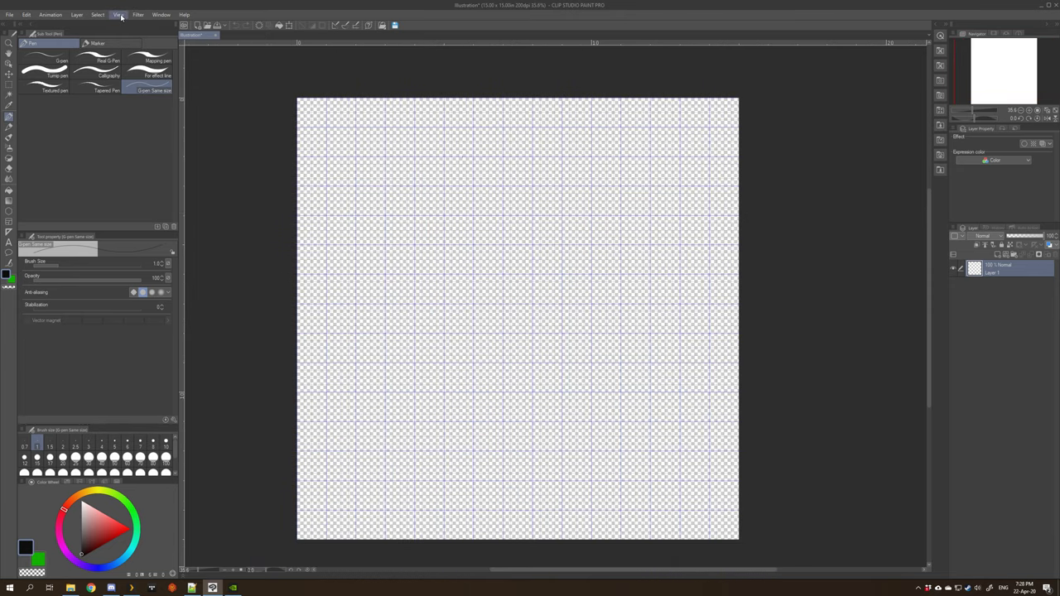
click(120, 14)
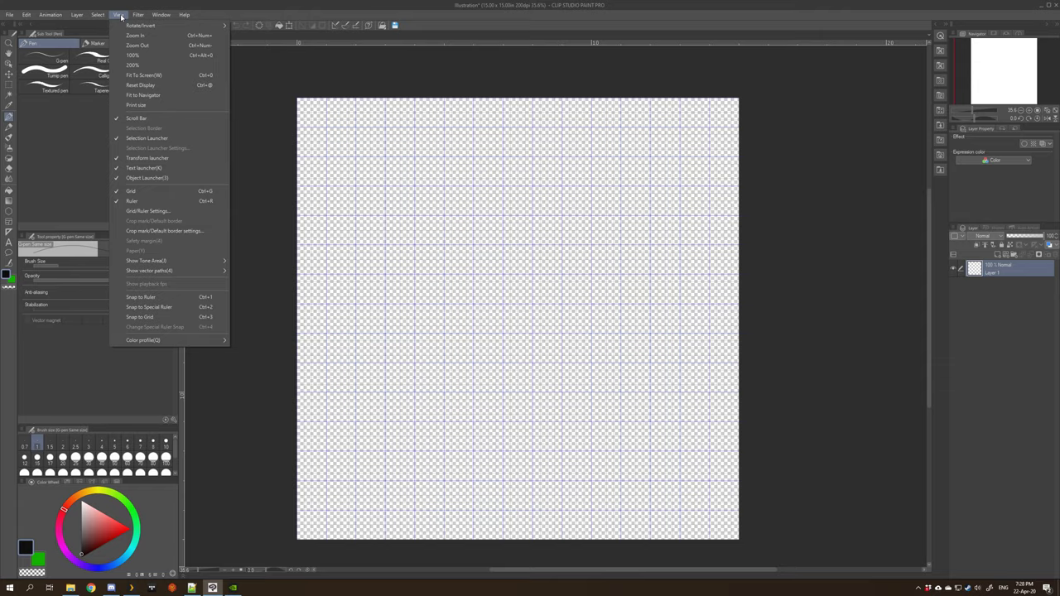
mouse_move(149, 211)
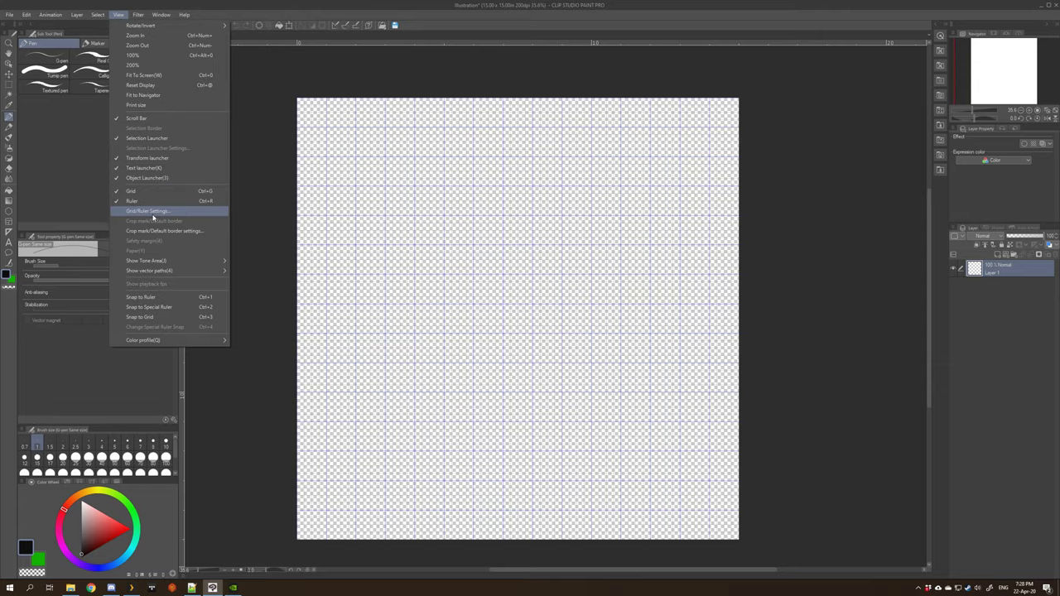
click(148, 210)
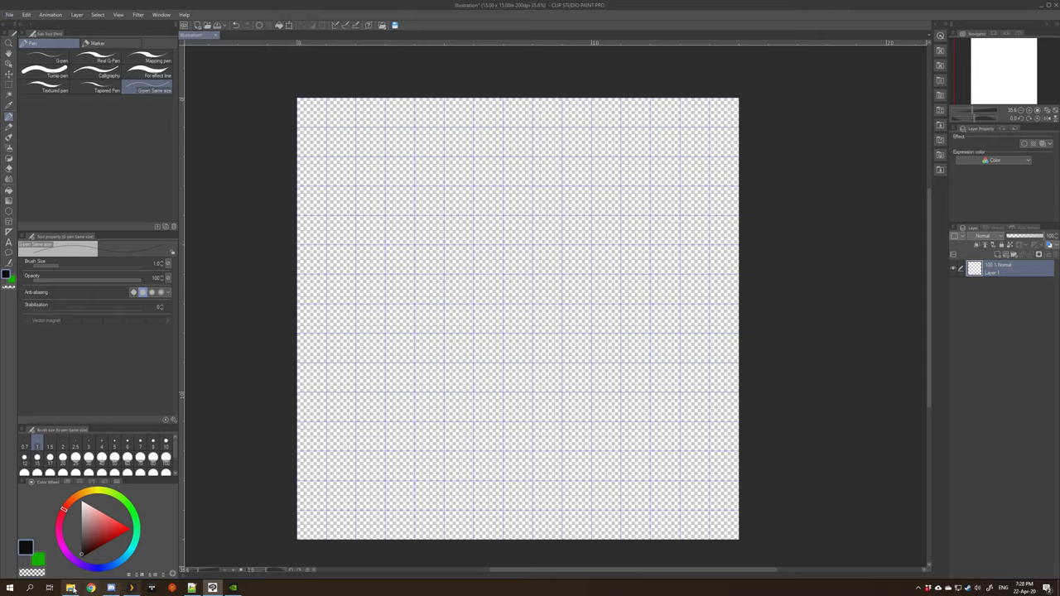
Import the dark stone tile image from the Assets folder onto the canvas as a new layer
click(10, 13)
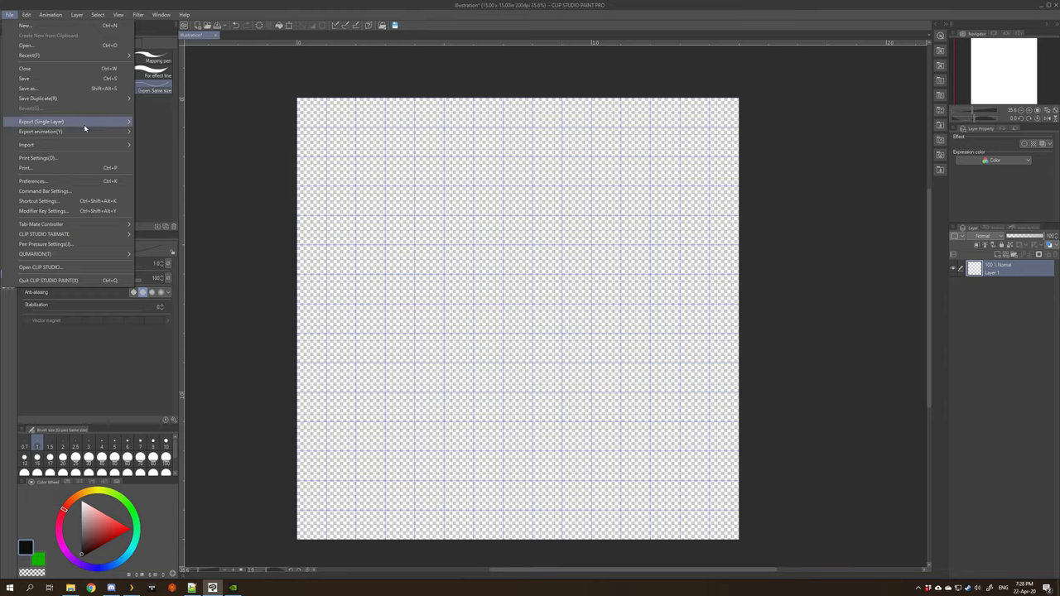
mouse_move(27, 146)
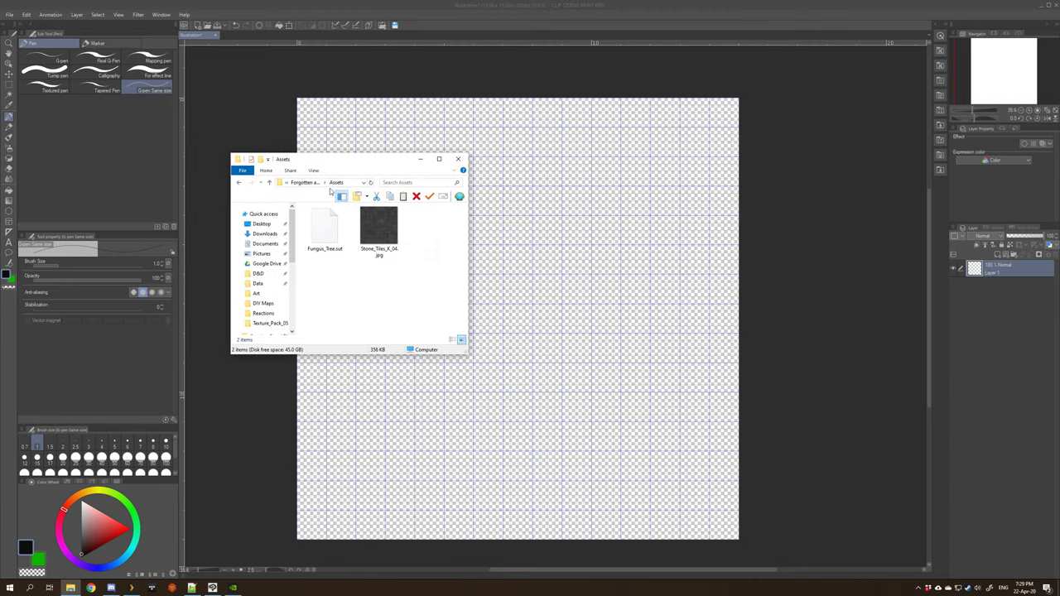
click(378, 229)
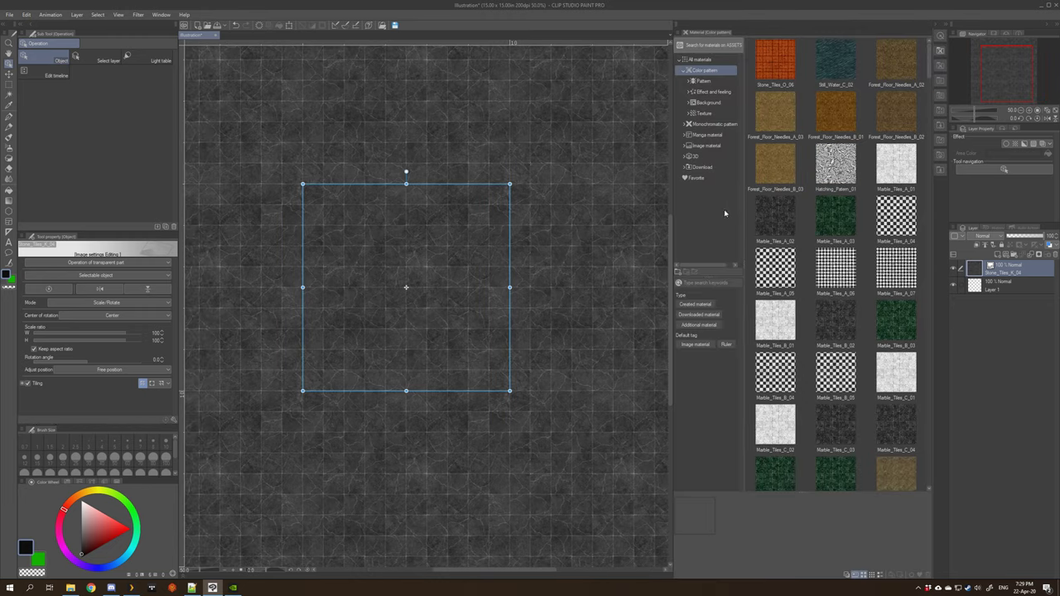
Browse the Materials palette folders to the stone tile and cobblestone textures
click(894, 323)
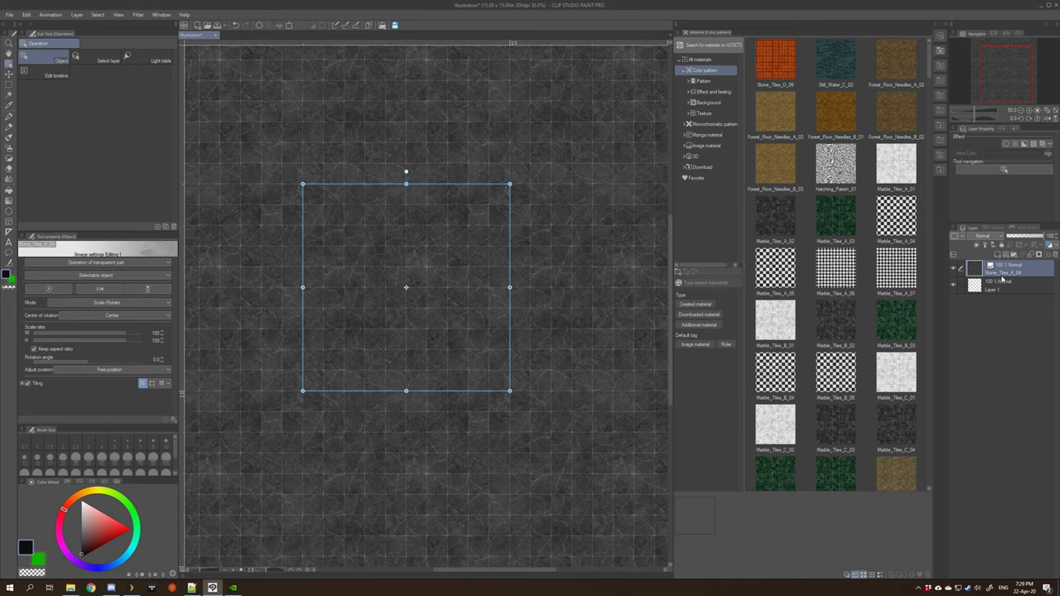
click(895, 322)
text(stone)
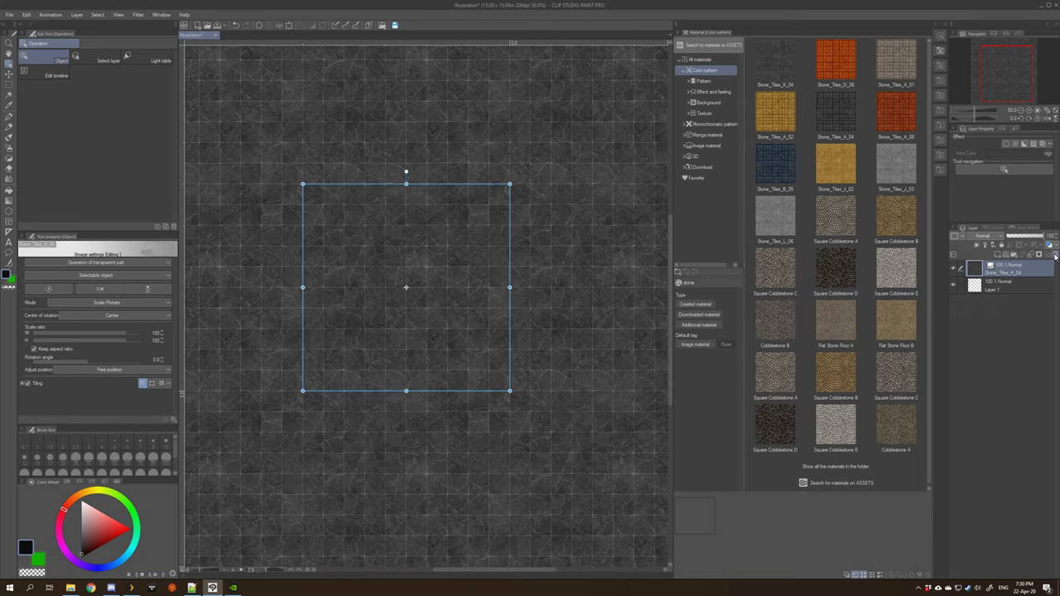
click(775, 63)
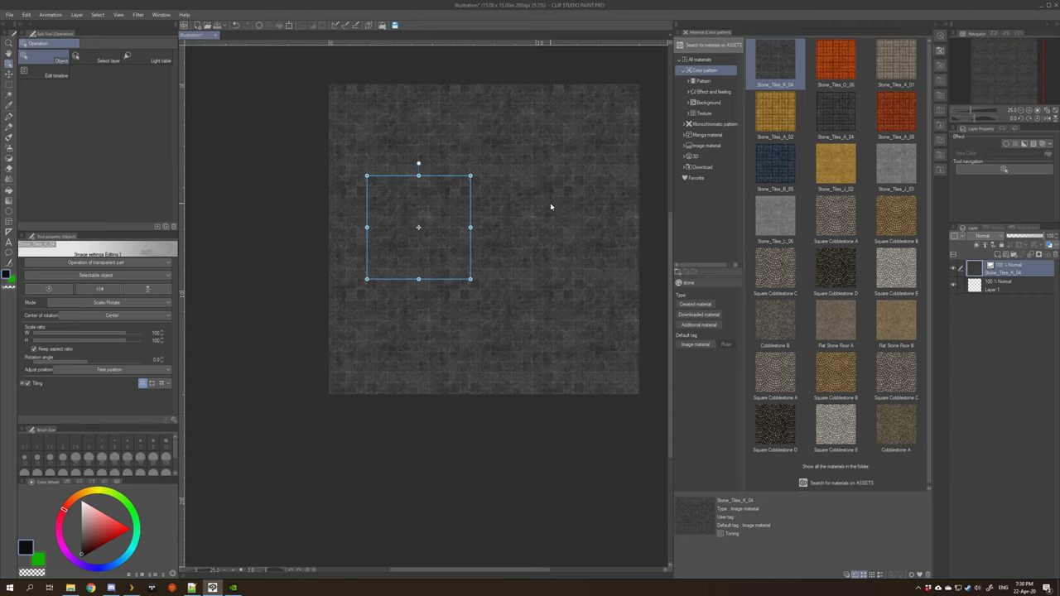
mouse_move(506, 216)
text(grass)
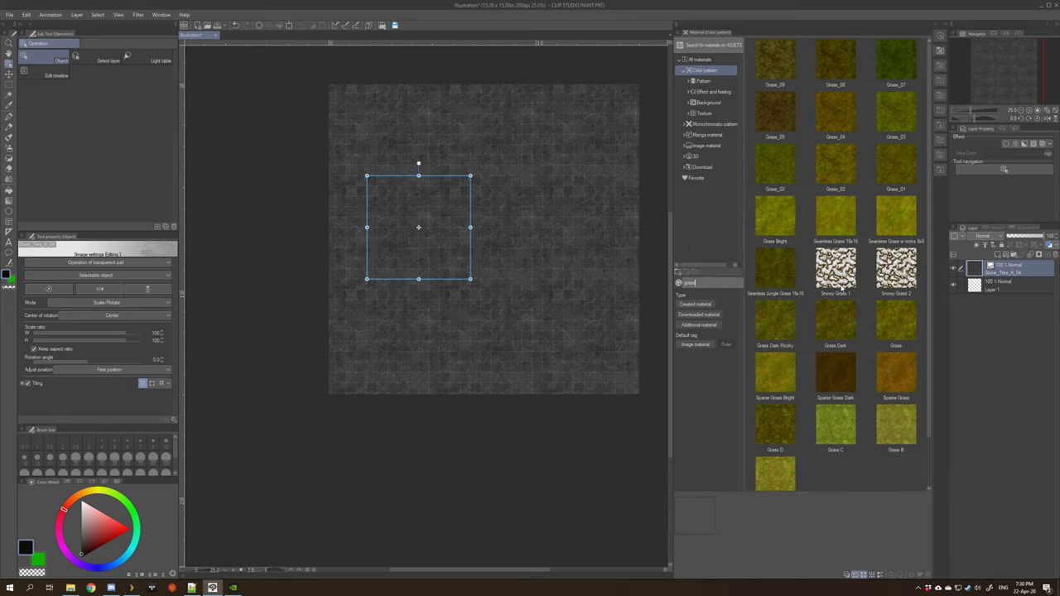
Add the grass texture as a layer above the stone tiles and reposition it on the canvas
click(896, 113)
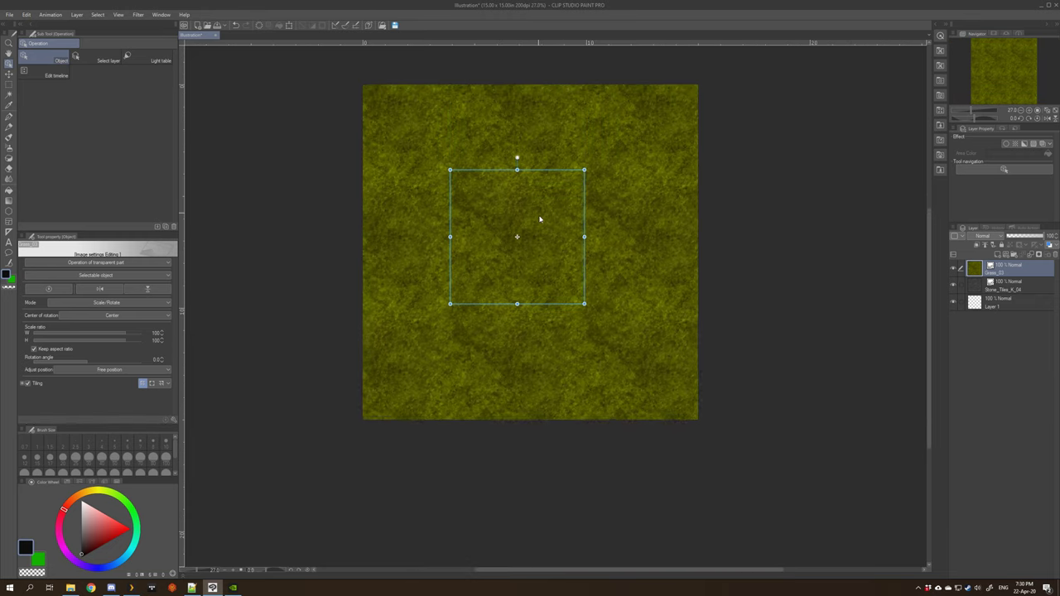
drag(517, 237, 522, 228)
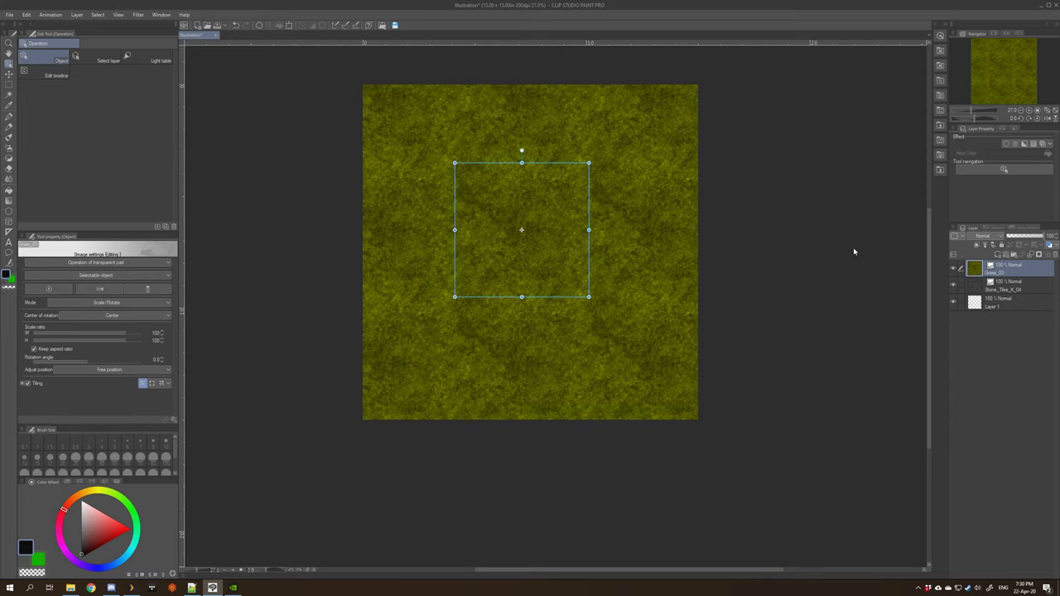
mouse_move(865, 302)
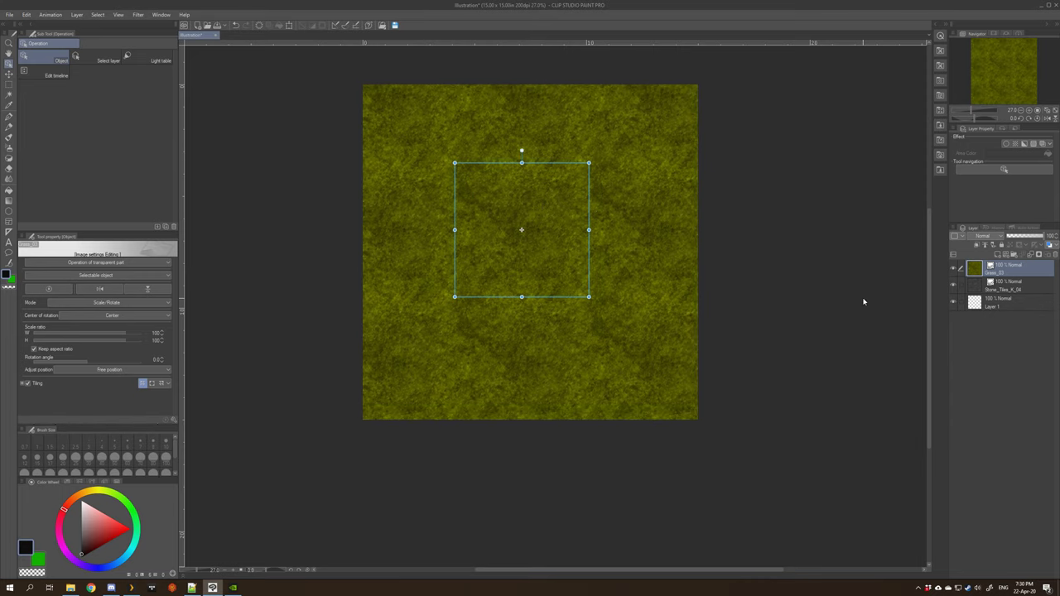
mouse_move(1037, 256)
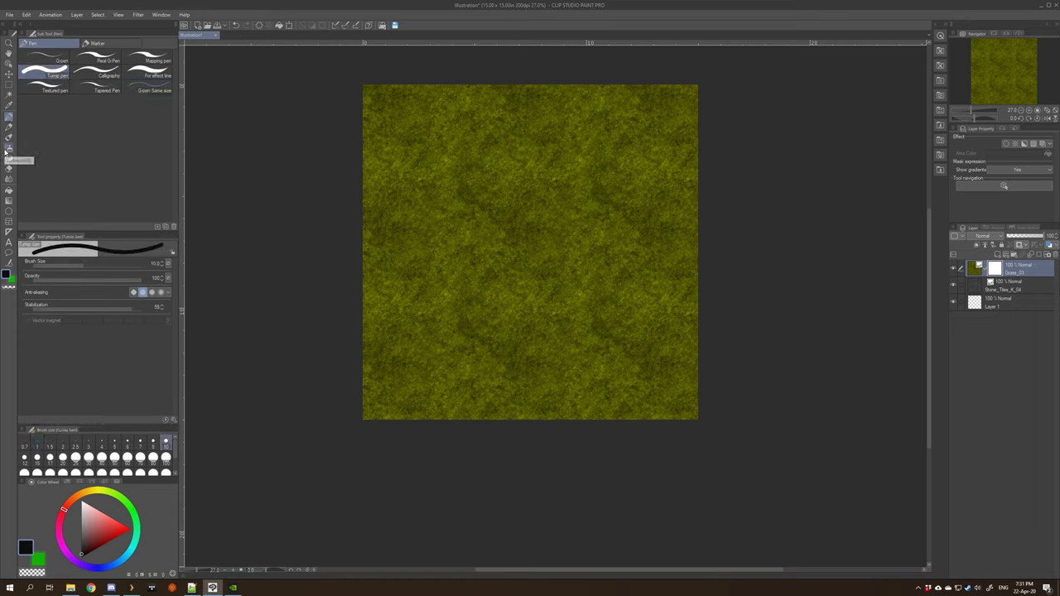
With the soft airbrush on the grass layer mask, hide the grass along all the edges
click(10, 149)
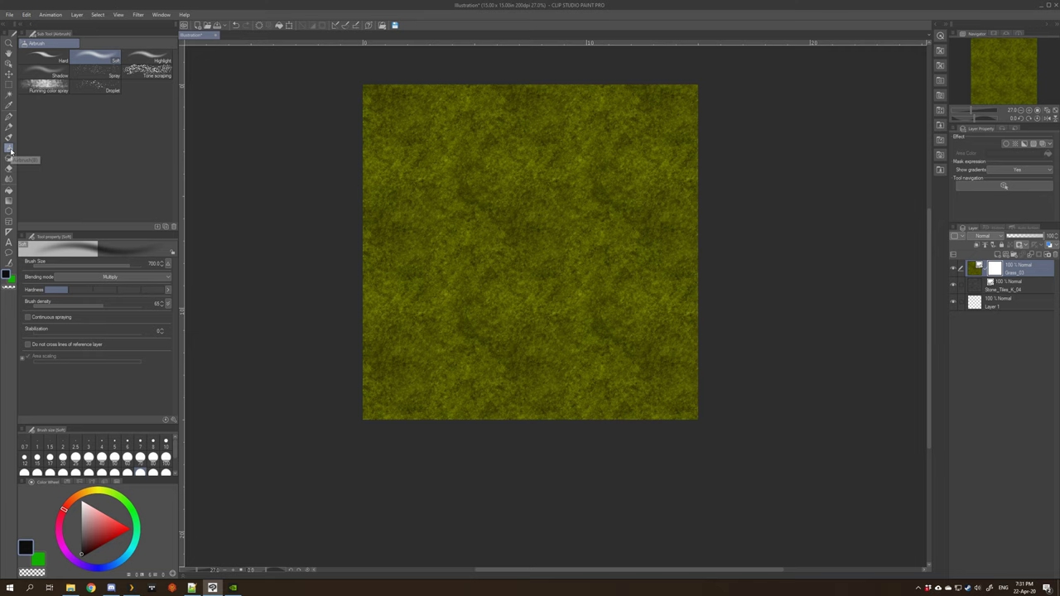
mouse_move(439, 209)
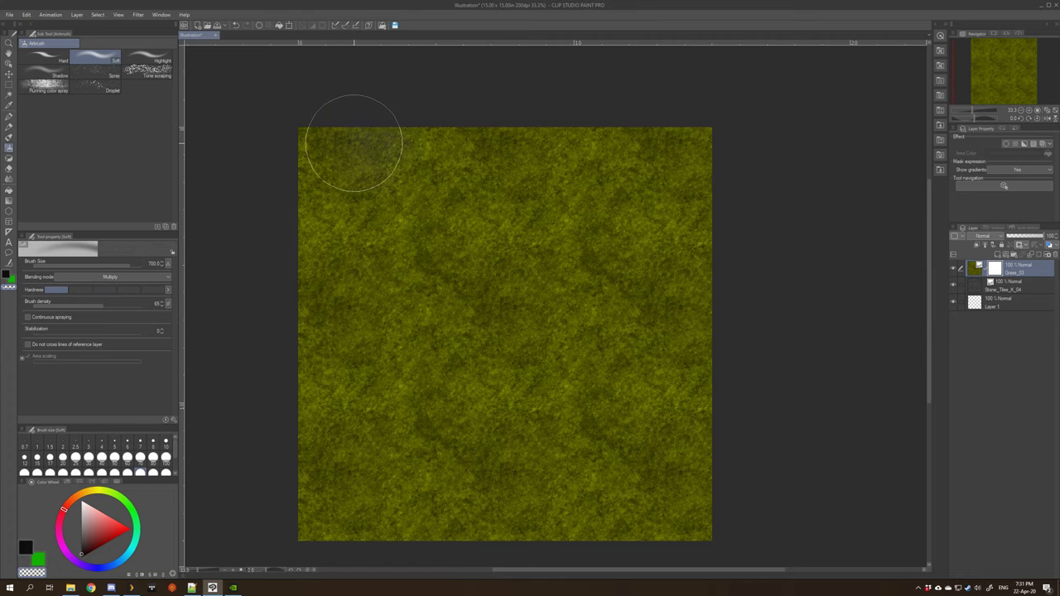
drag(351, 150, 770, 157)
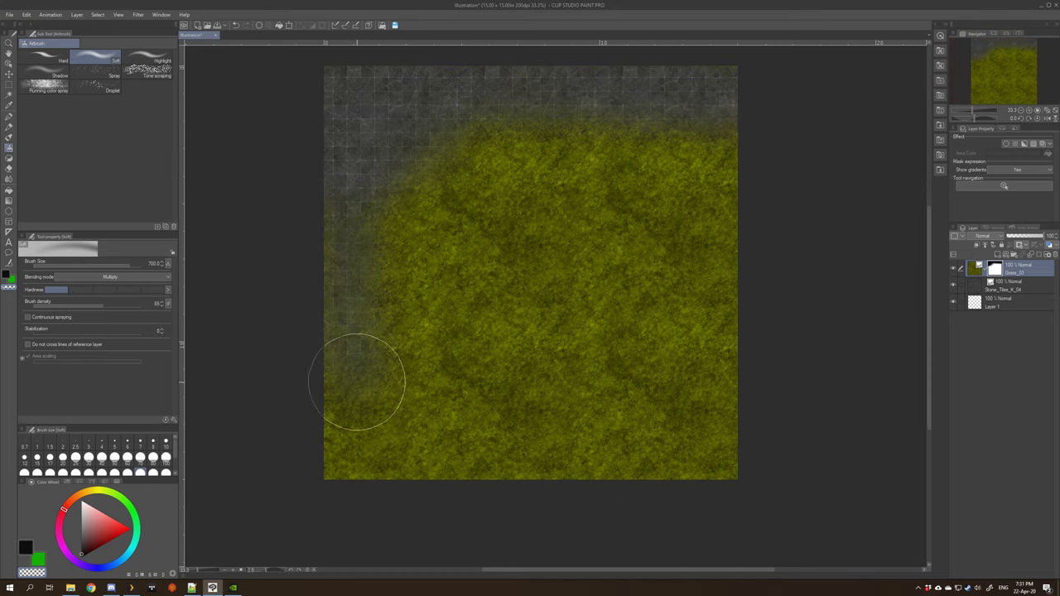
drag(356, 381, 318, 461)
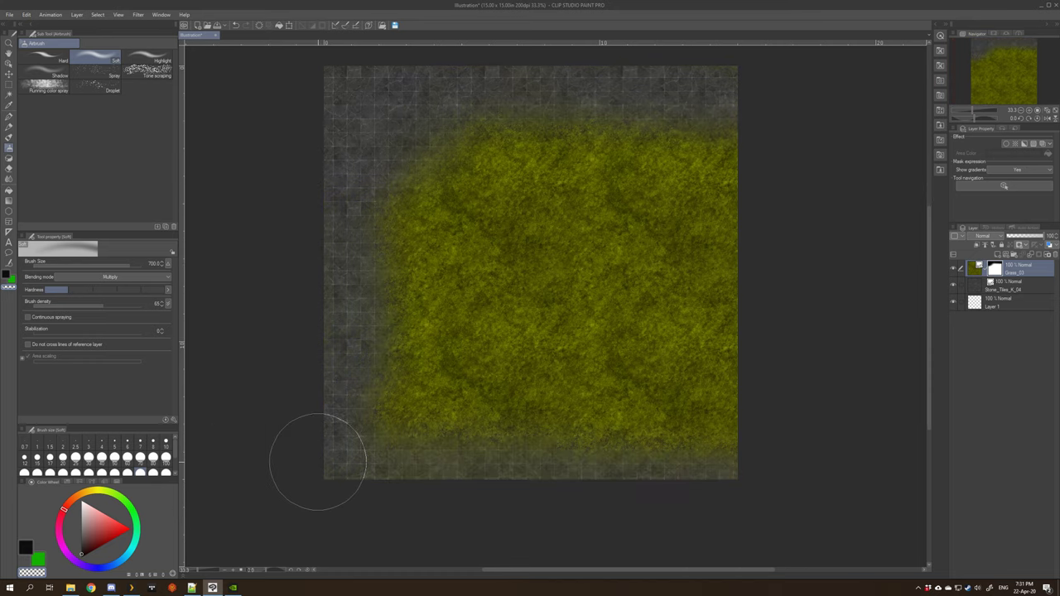
drag(318, 461, 716, 284)
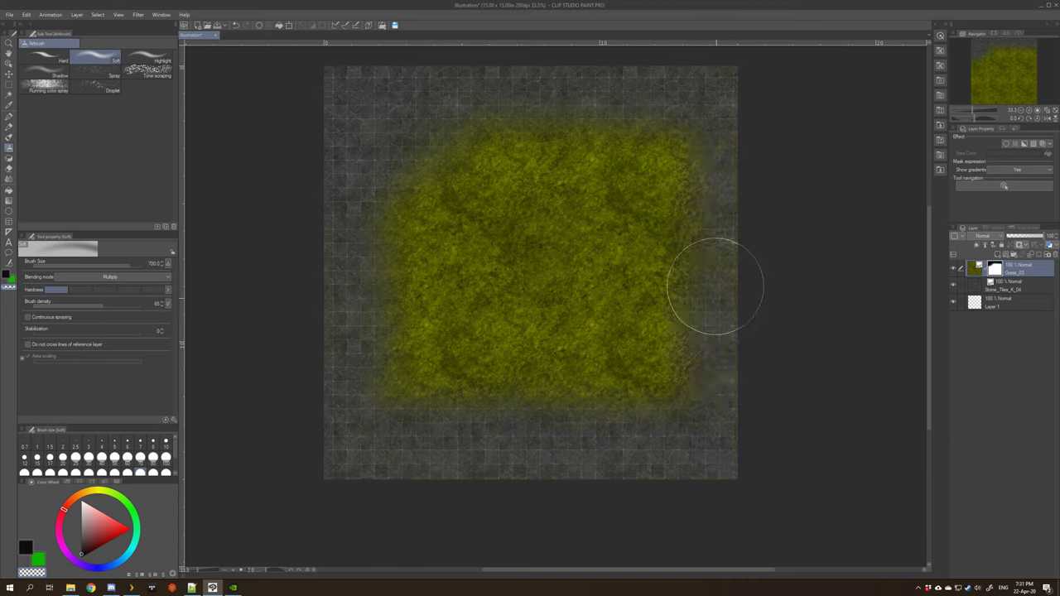
drag(716, 285, 506, 232)
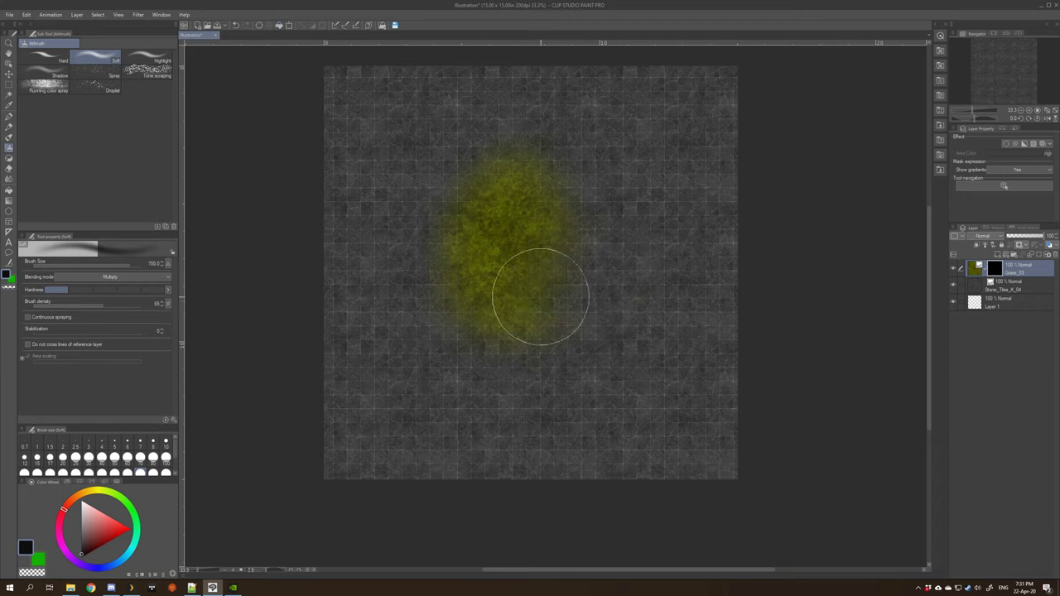
Paint grass back into the mask to form a soft round patch around the centre
drag(544, 298, 488, 248)
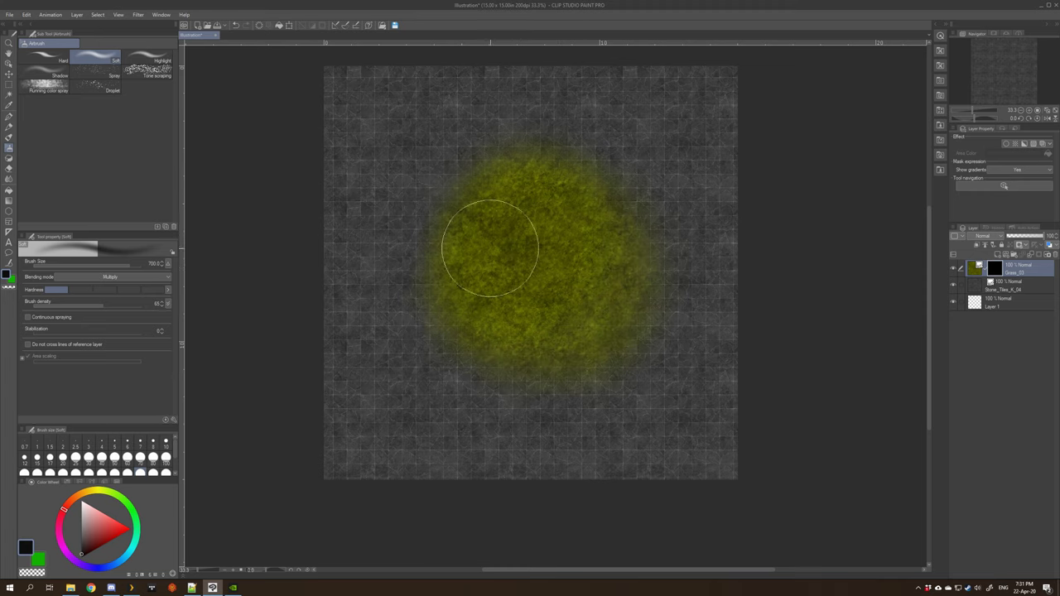
drag(488, 248, 539, 228)
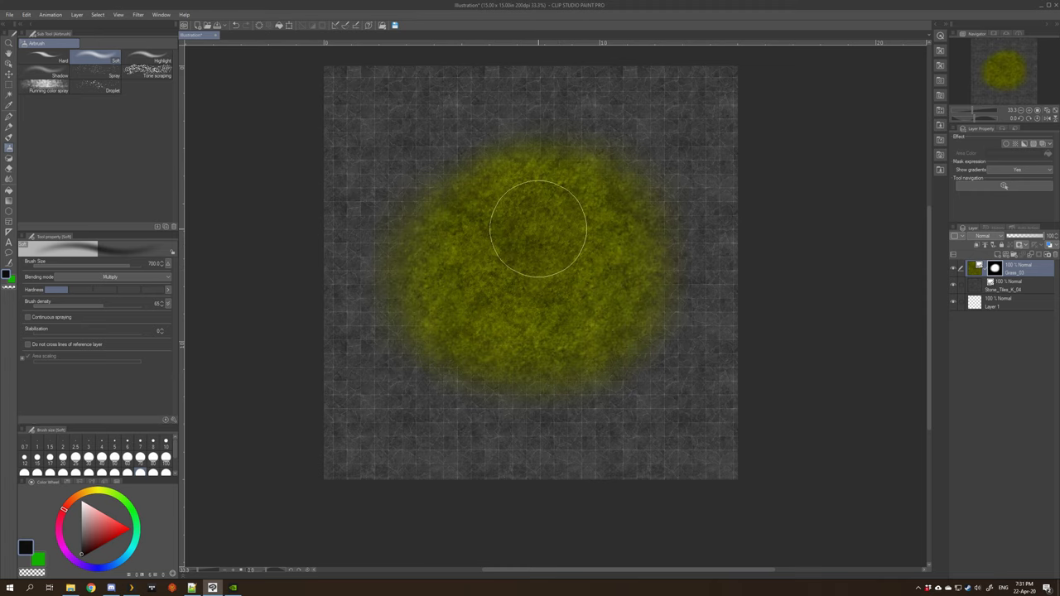
mouse_move(444, 199)
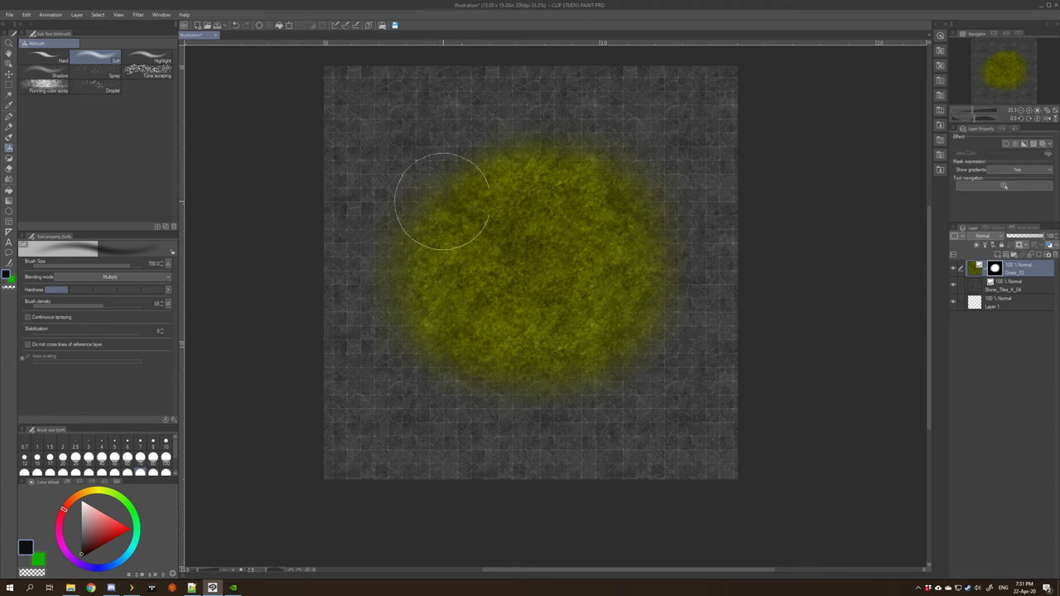
drag(444, 198, 638, 195)
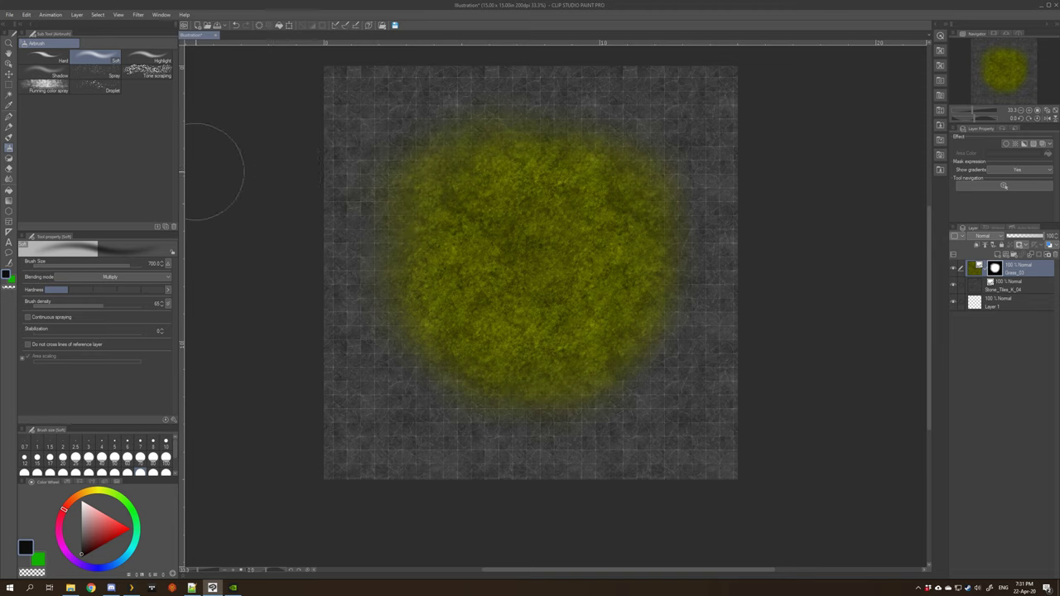
mouse_move(361, 184)
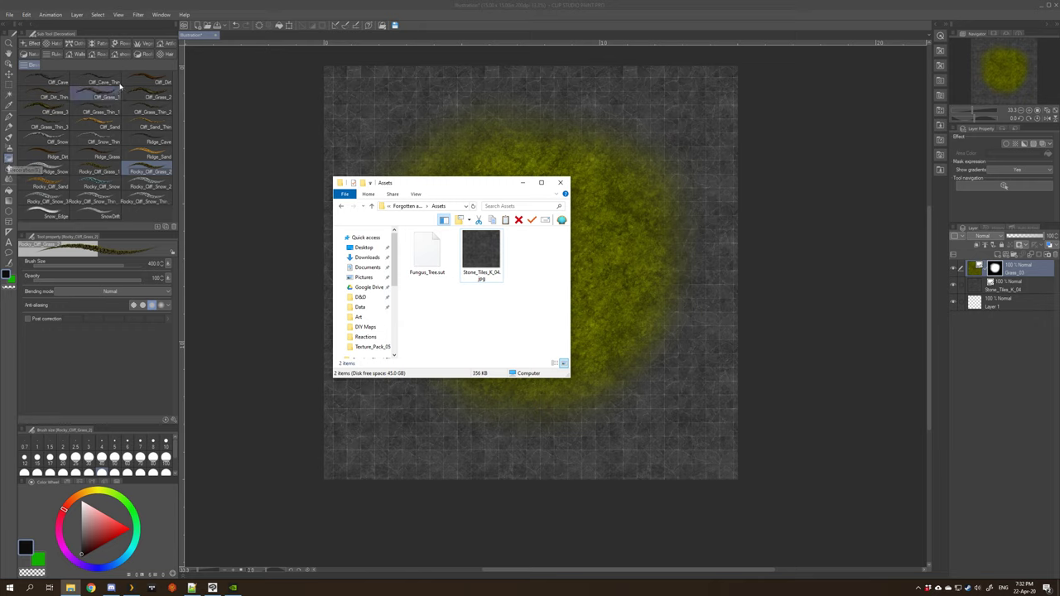
Select the Fungus_Tree asset file, close Explorer and pick the fungus tree stamp brush
click(428, 252)
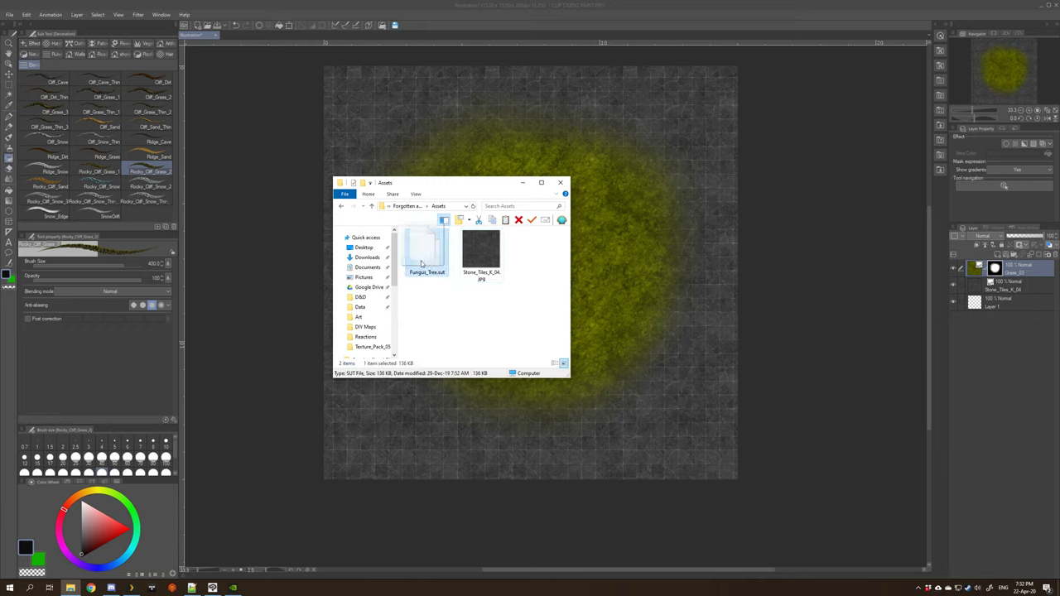
click(427, 248)
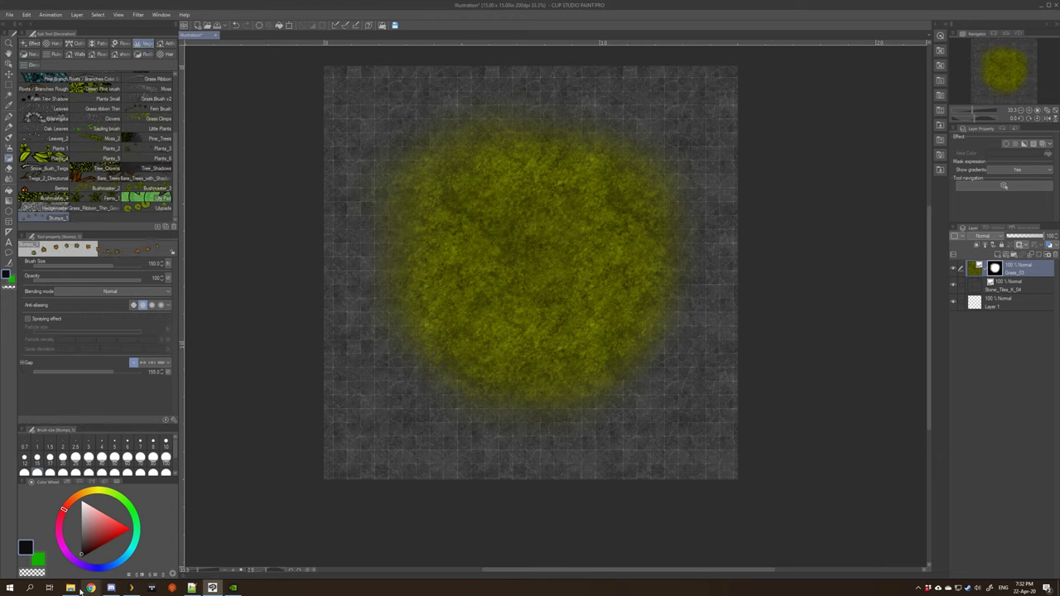
click(69, 589)
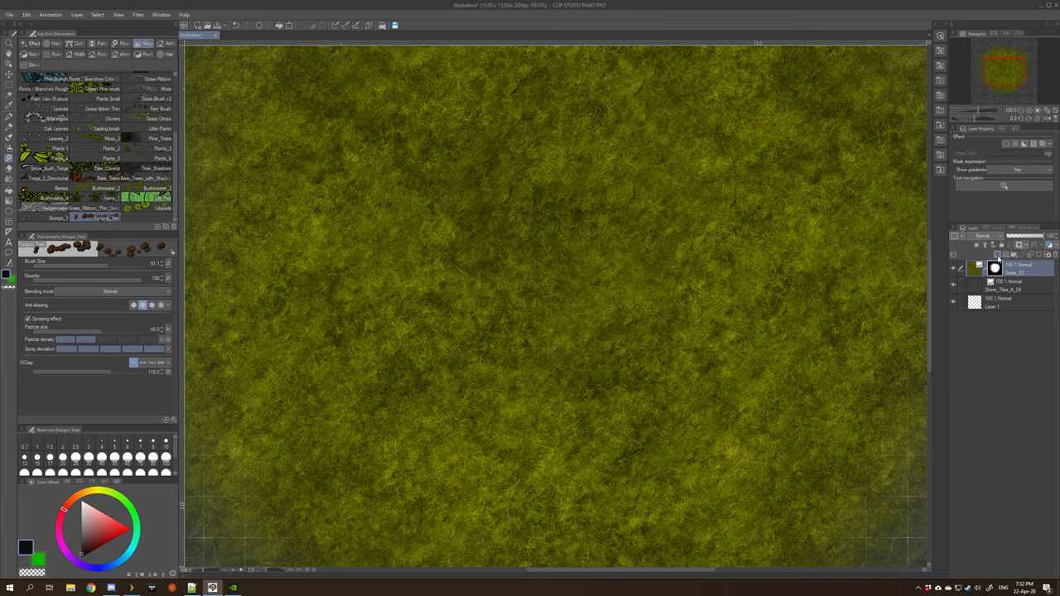
Stamp a fungus tree at the map centre and choose a foliage brush for its dark canopy
drag(543, 186, 497, 285)
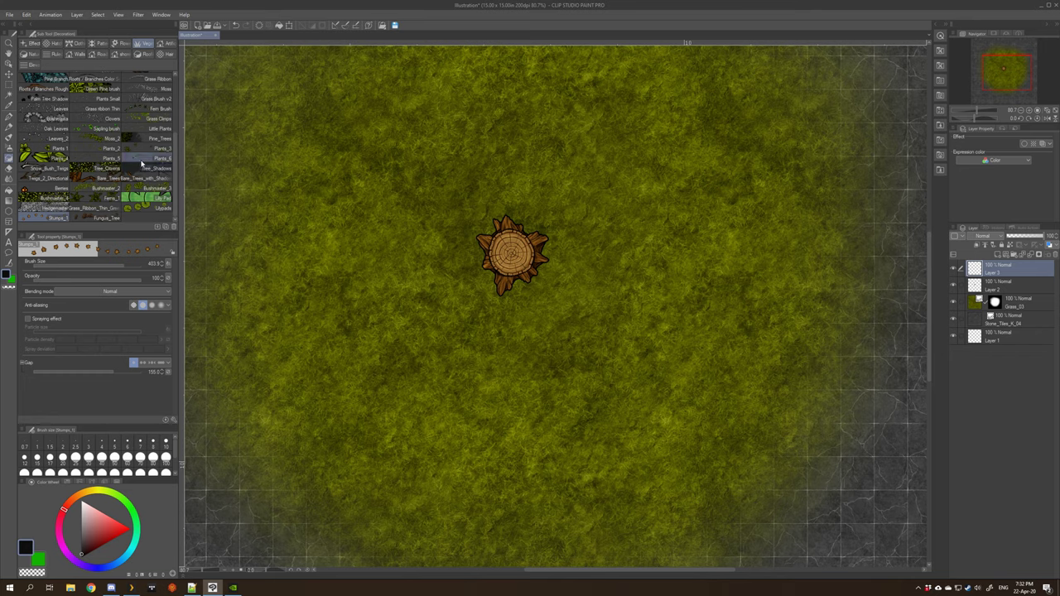
scroll(down, 3)
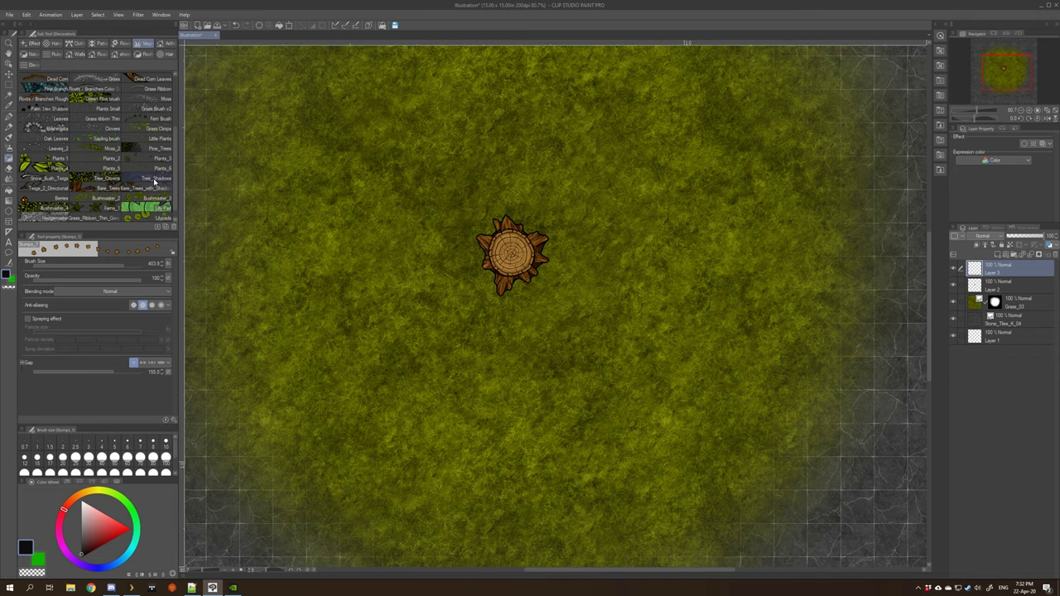
click(152, 178)
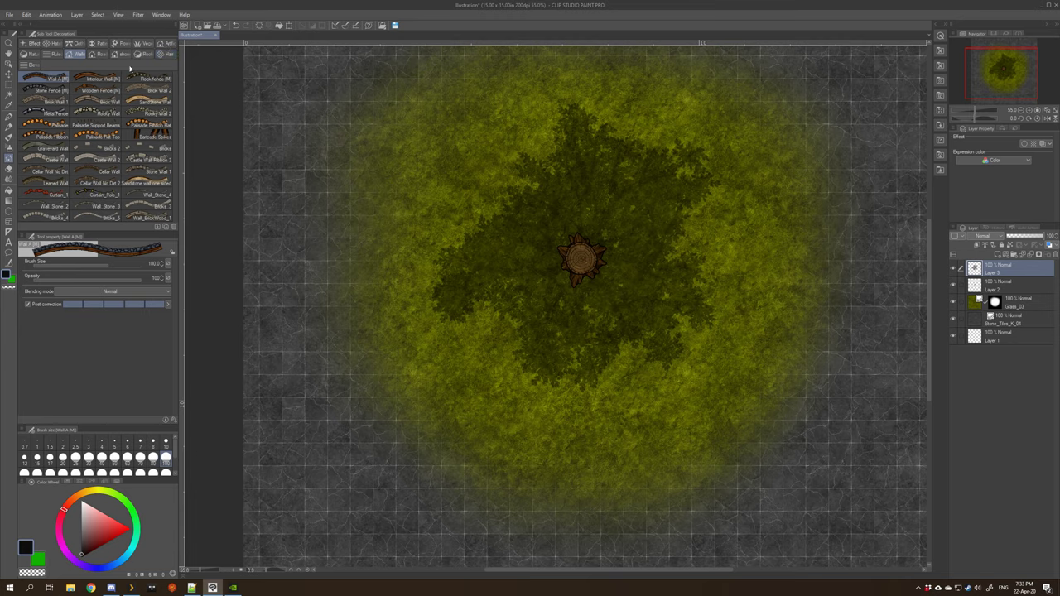
With the rocky cliff brush and post correction on, draw cliff strokes along the bottom and right of the grass patch
click(30, 53)
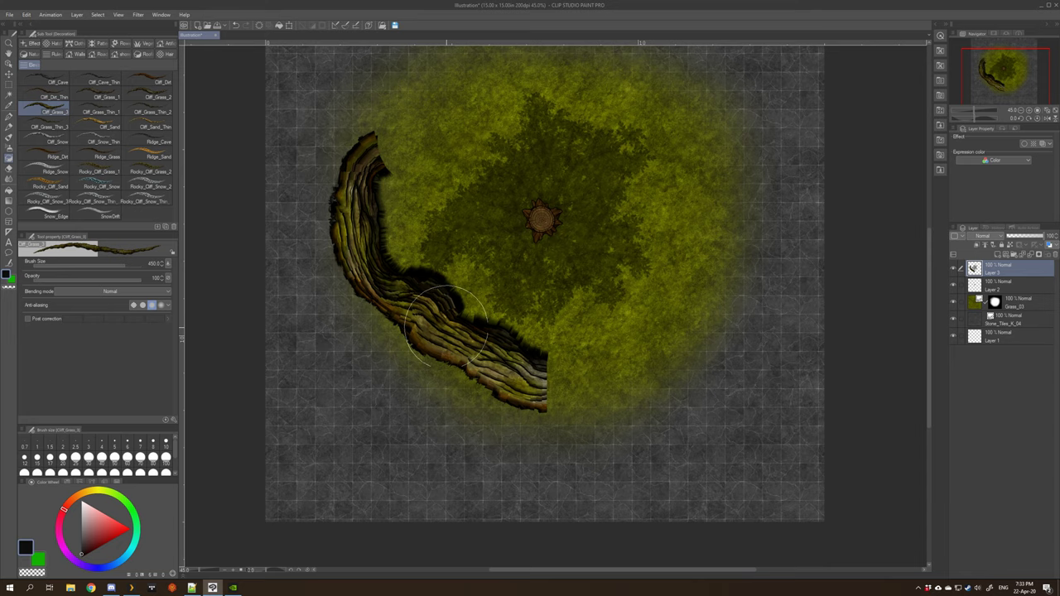
mouse_move(616, 323)
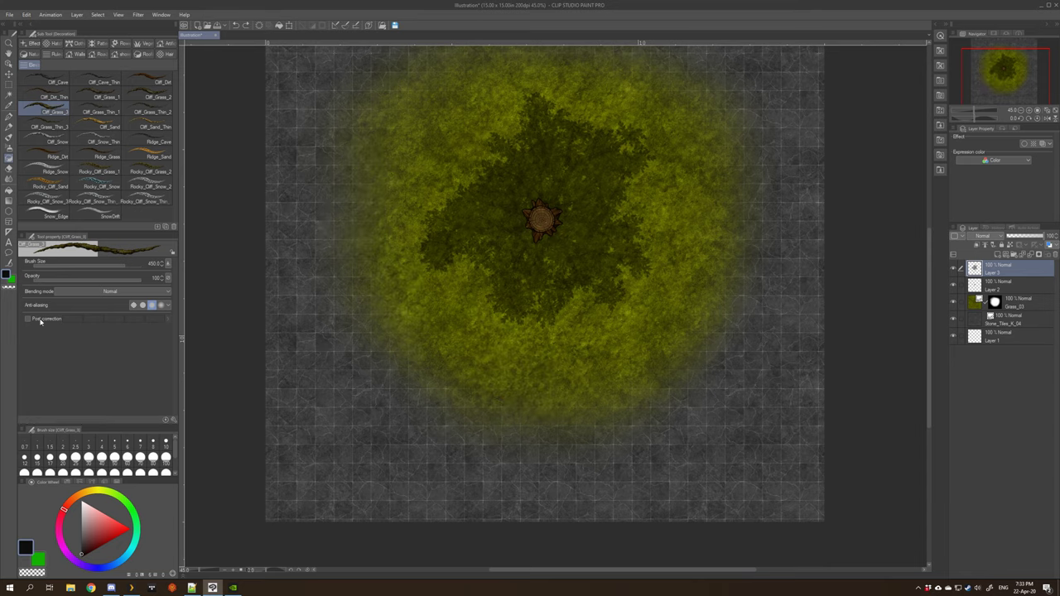
click(28, 318)
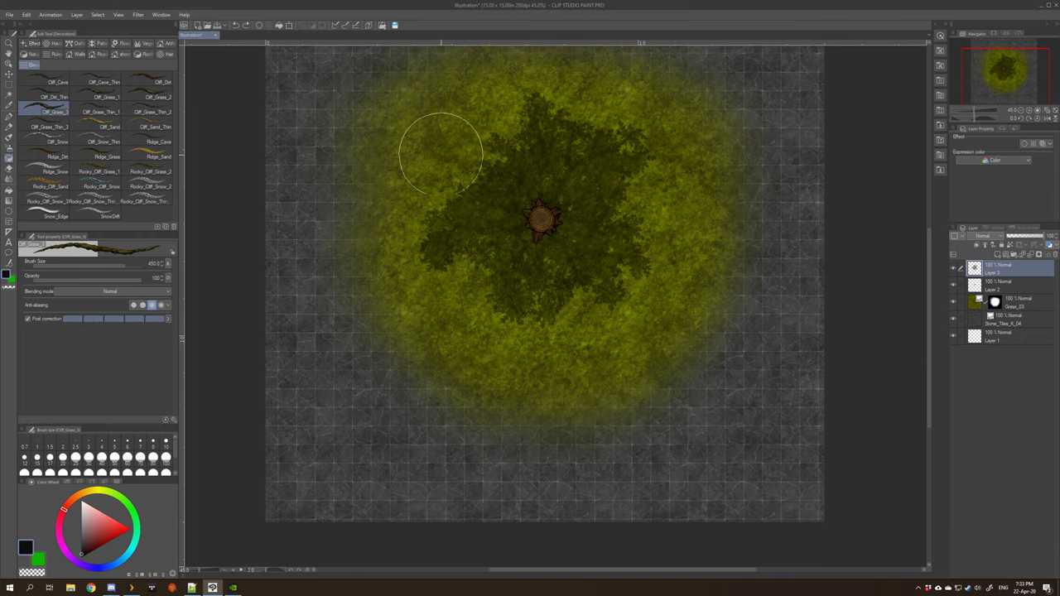
drag(439, 149, 671, 248)
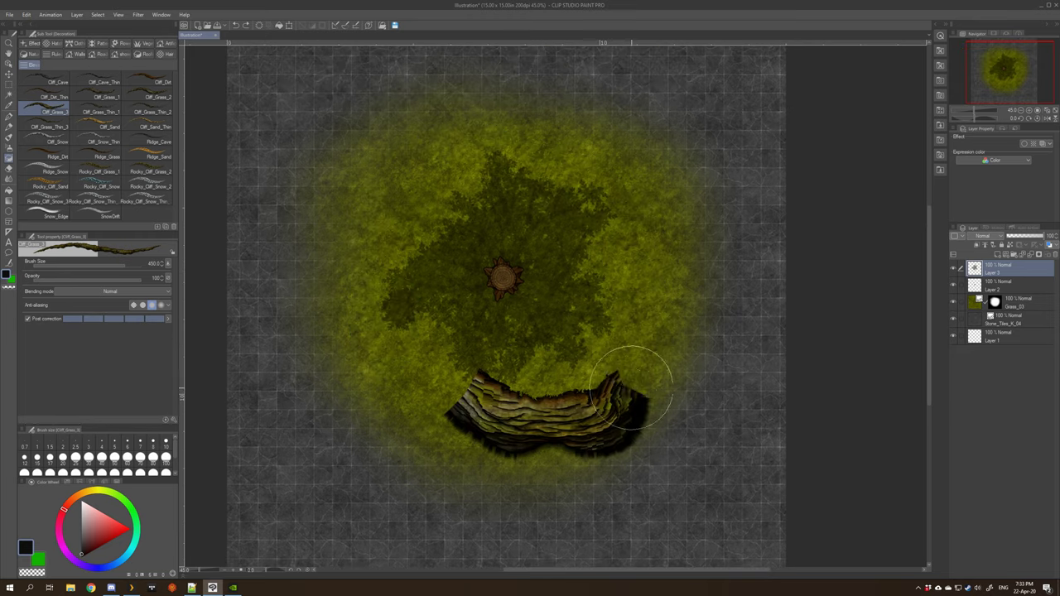
drag(633, 394, 572, 145)
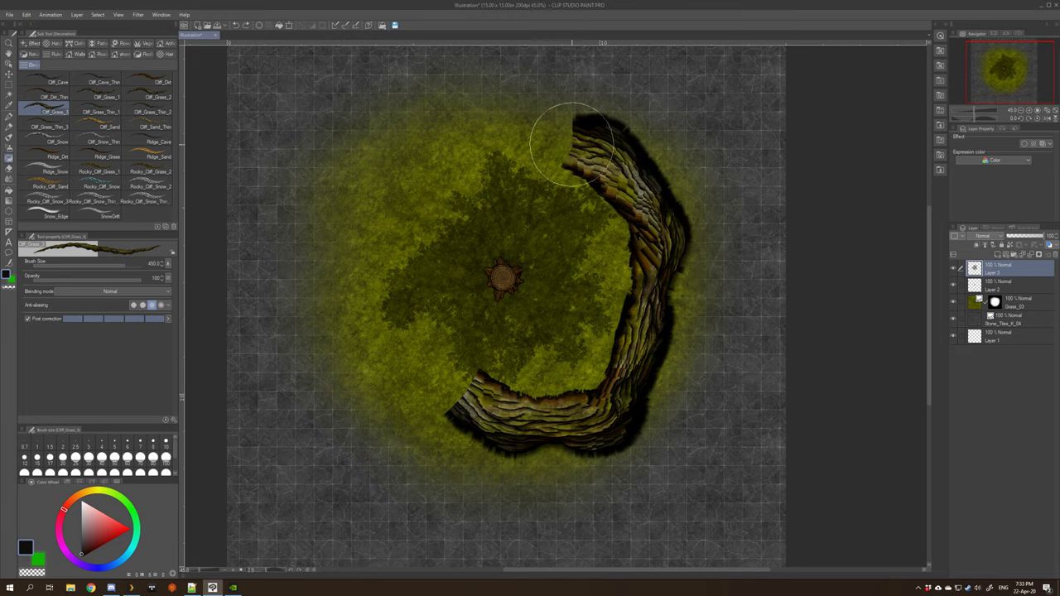
drag(571, 146, 489, 417)
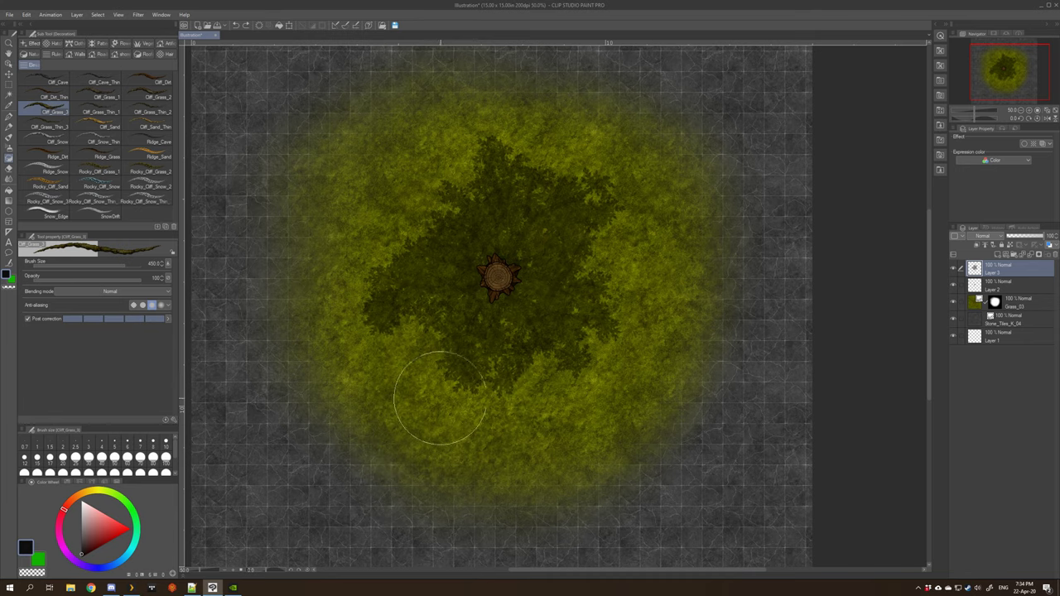
mouse_move(215, 422)
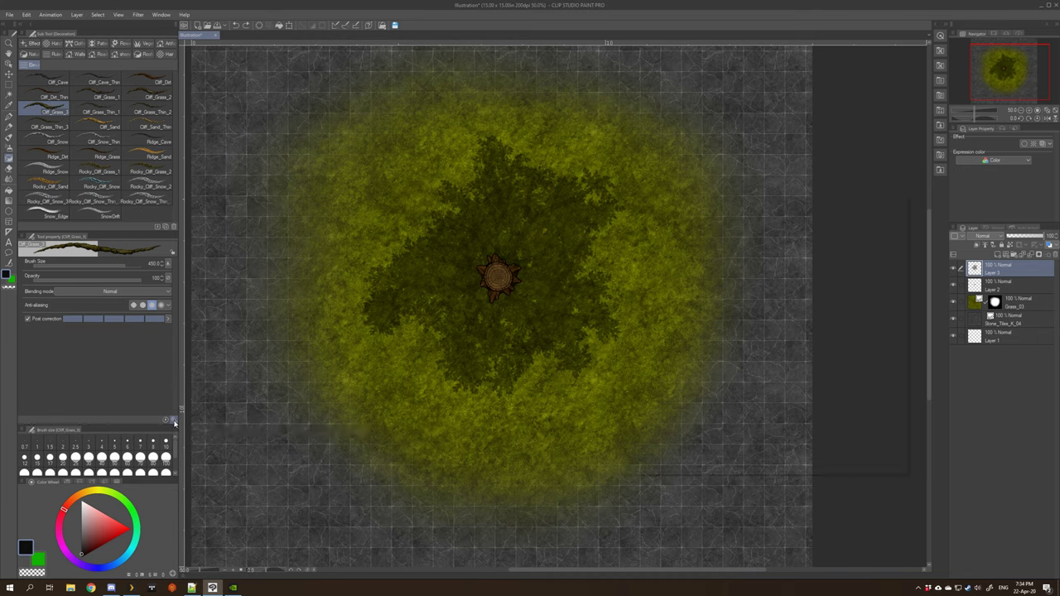
In the cliff brush's Sub Tool Detail, make strokes taper at start and end by brush size, then close the settings
click(169, 421)
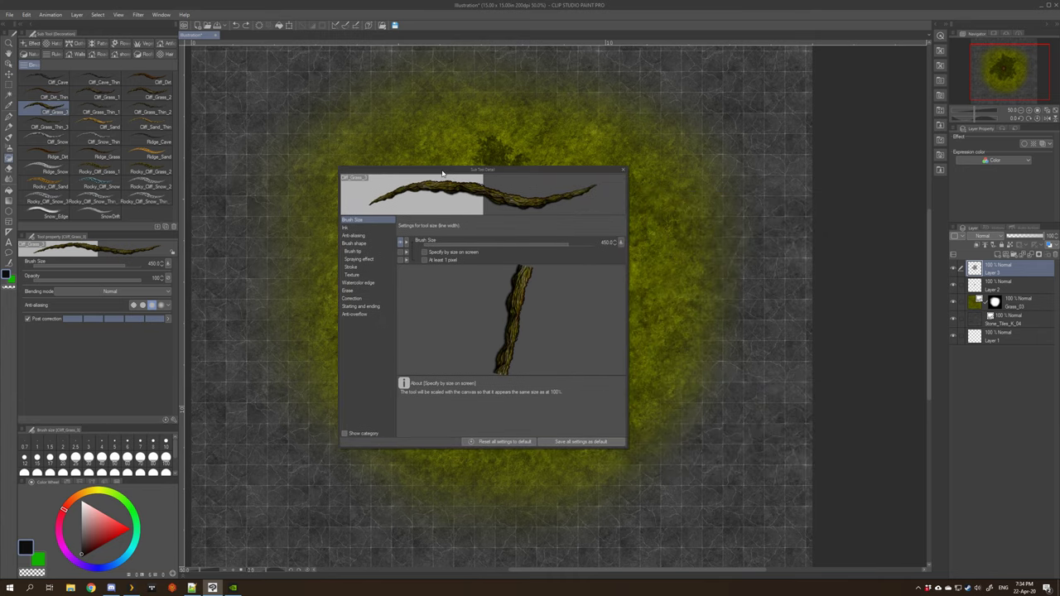
click(361, 306)
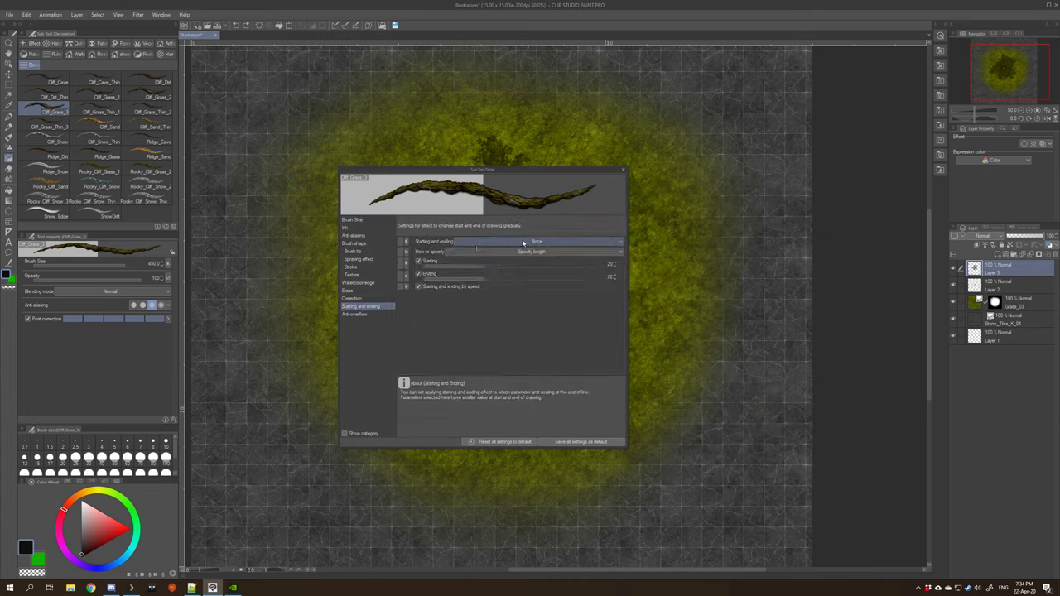
click(537, 242)
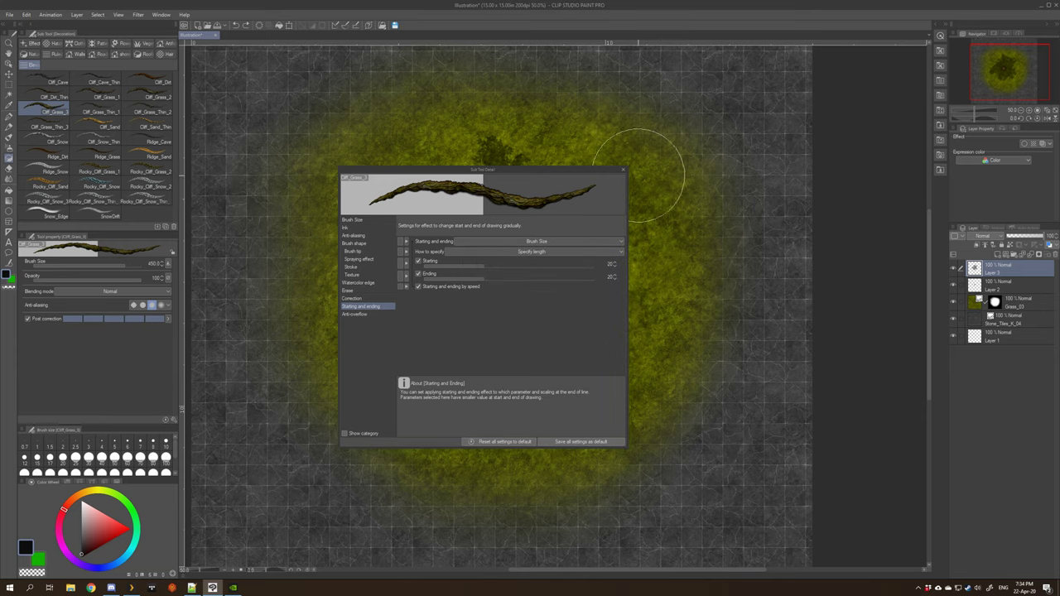
click(623, 169)
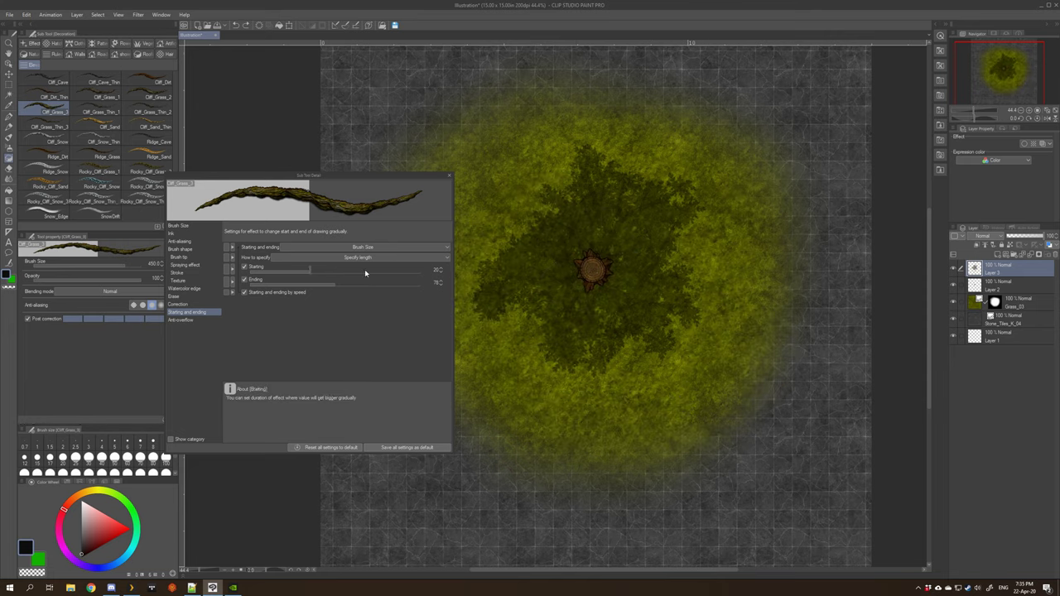
drag(605, 165, 679, 447)
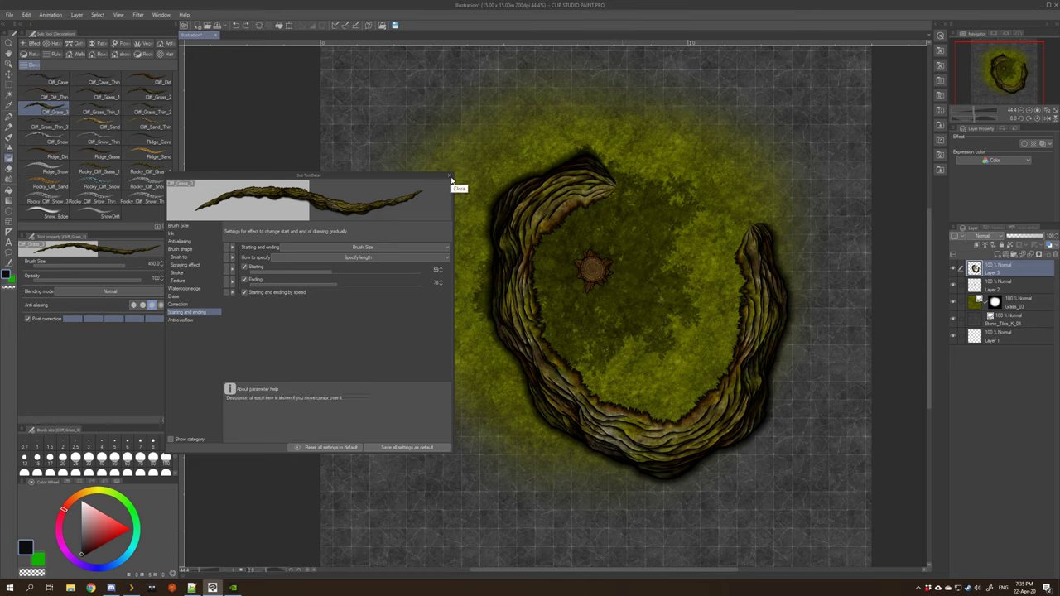
click(461, 189)
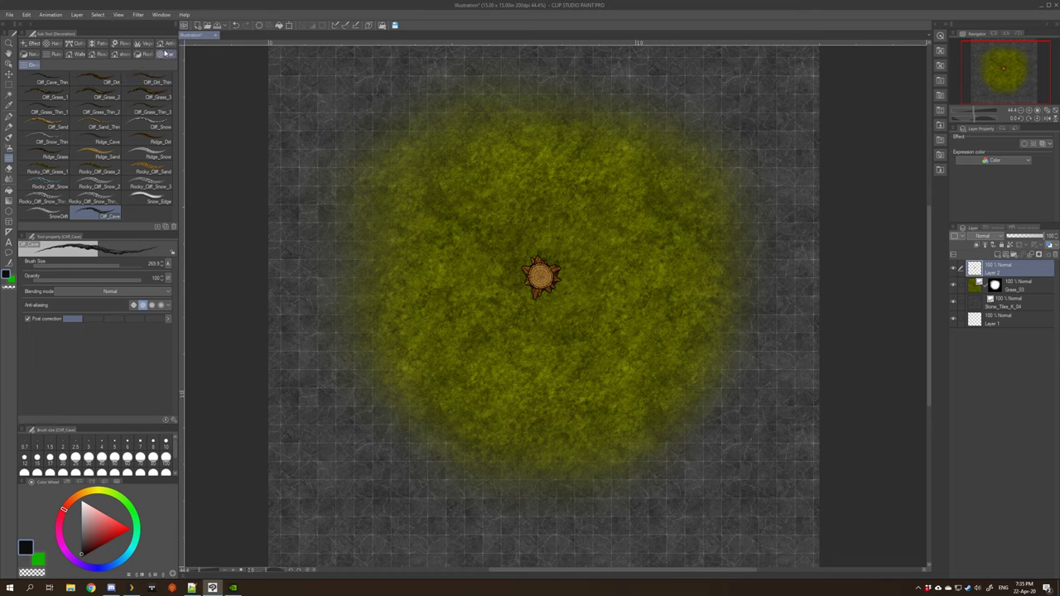
Paint a dark bushy foliage canopy around the tree stump with a foliage brush
click(146, 43)
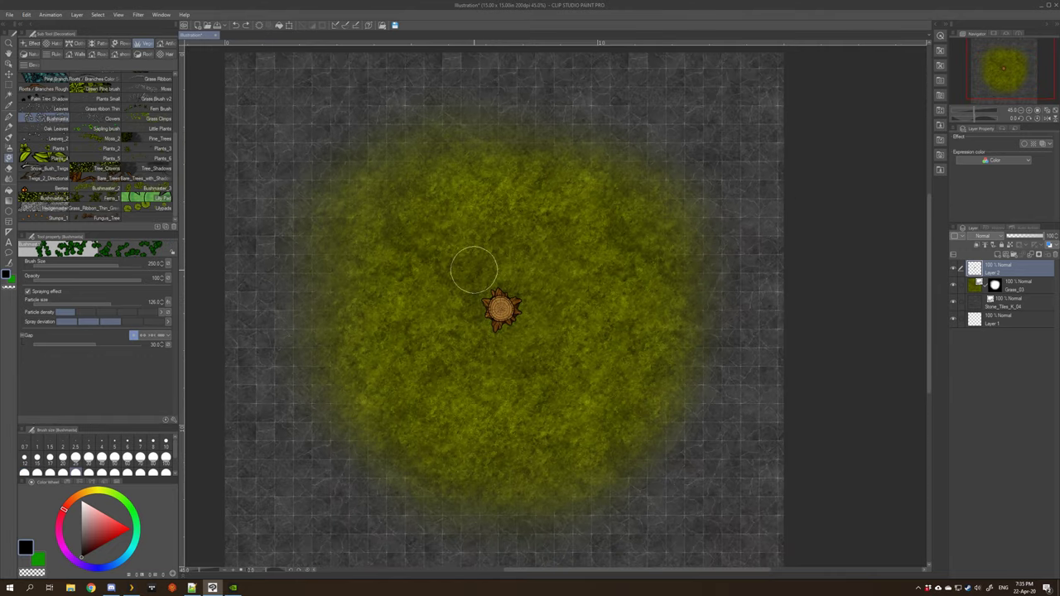
drag(478, 268, 434, 335)
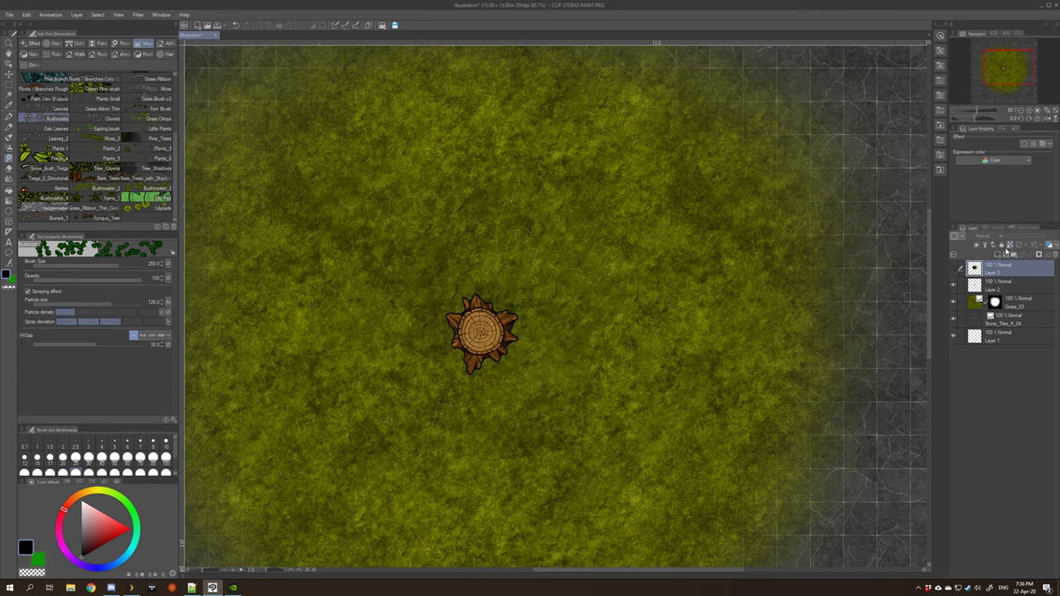
click(480, 323)
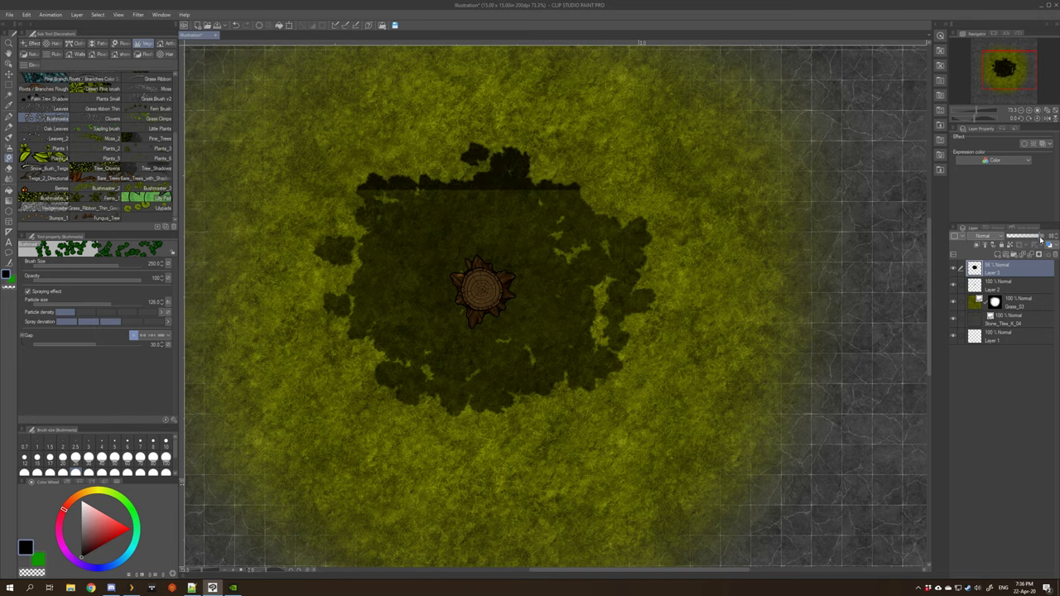
Cover the foliage patch in red and set the layer to Multiply for a dark crimson tint
drag(484, 290, 454, 262)
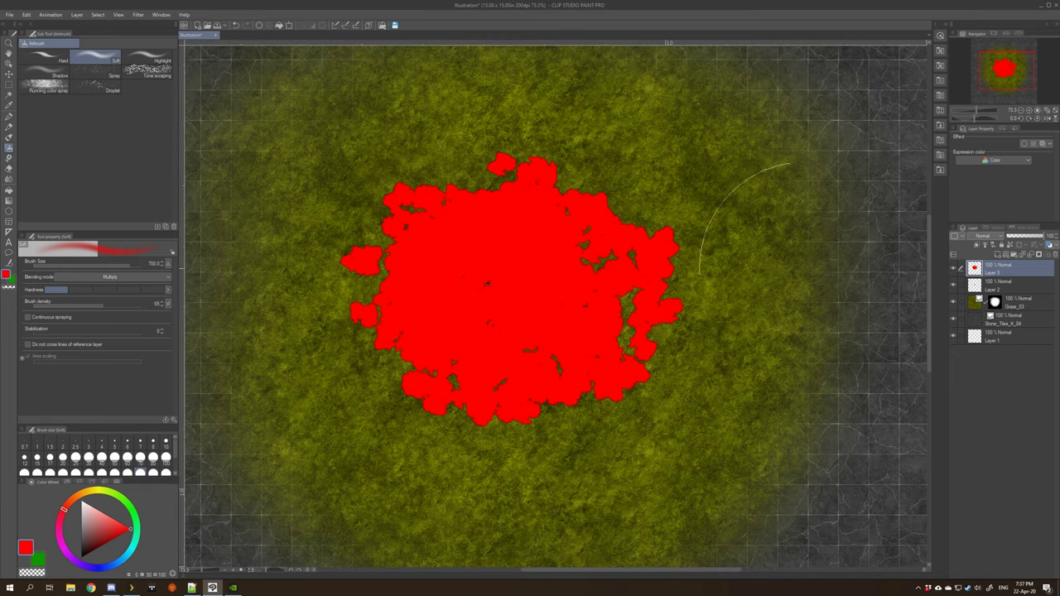
click(986, 236)
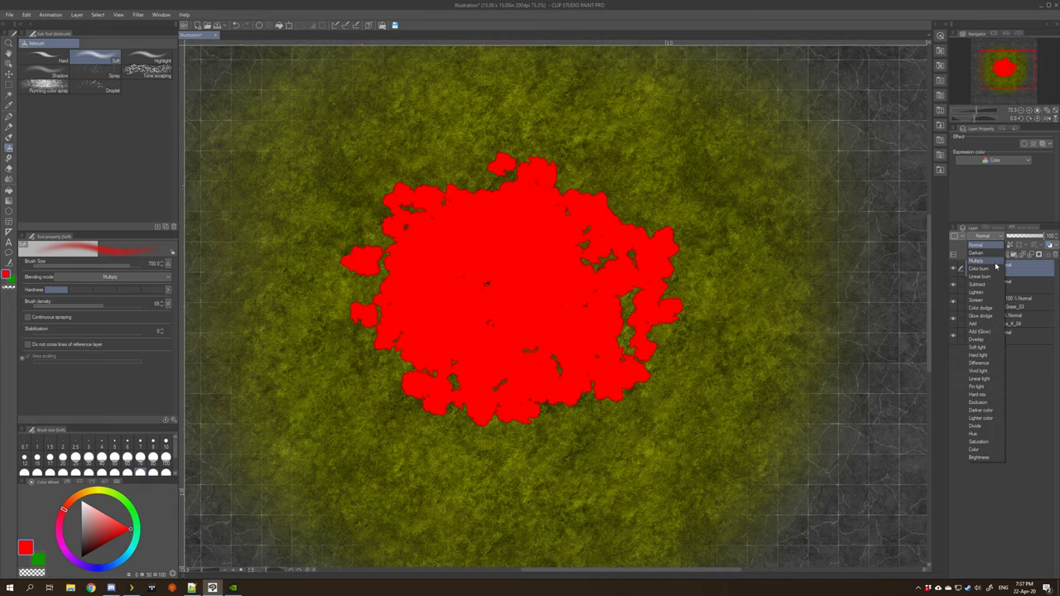
click(977, 262)
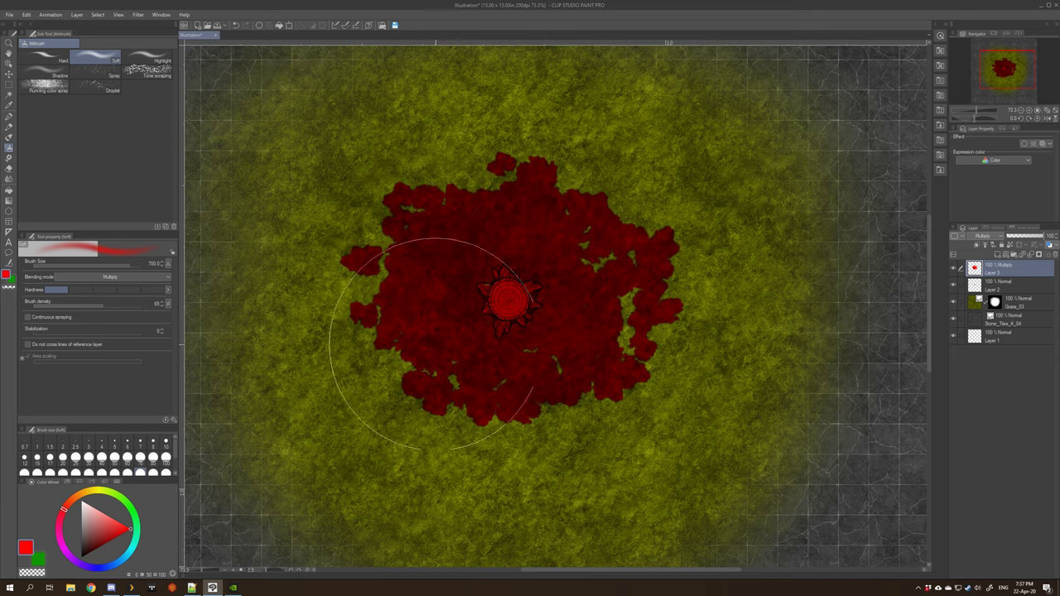
mouse_move(550, 318)
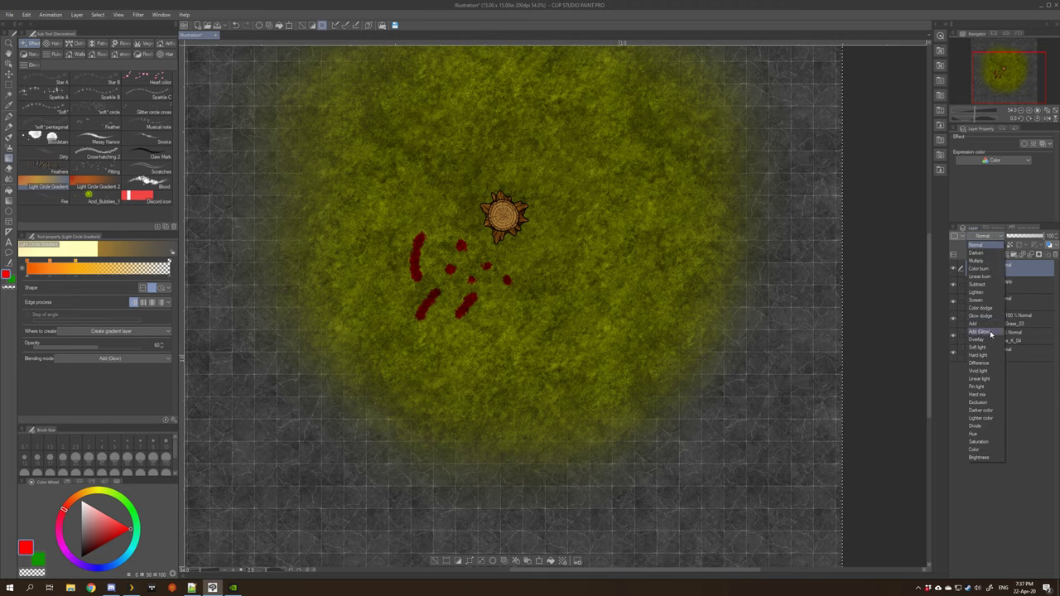
mouse_move(986, 347)
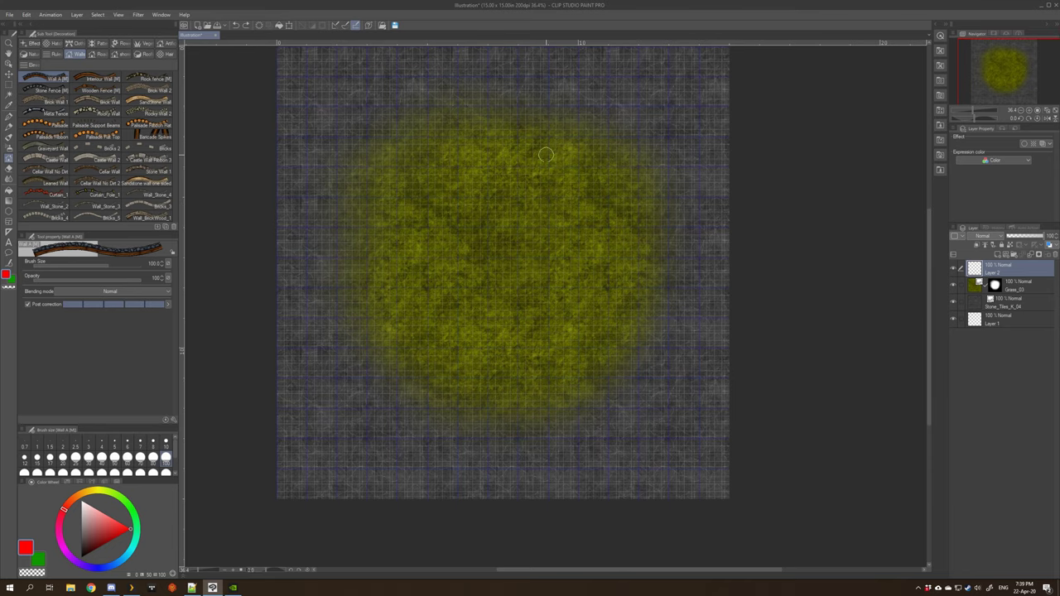
Shift-drag a straight vertical stone wall stroke across the grass patch
drag(547, 154, 547, 355)
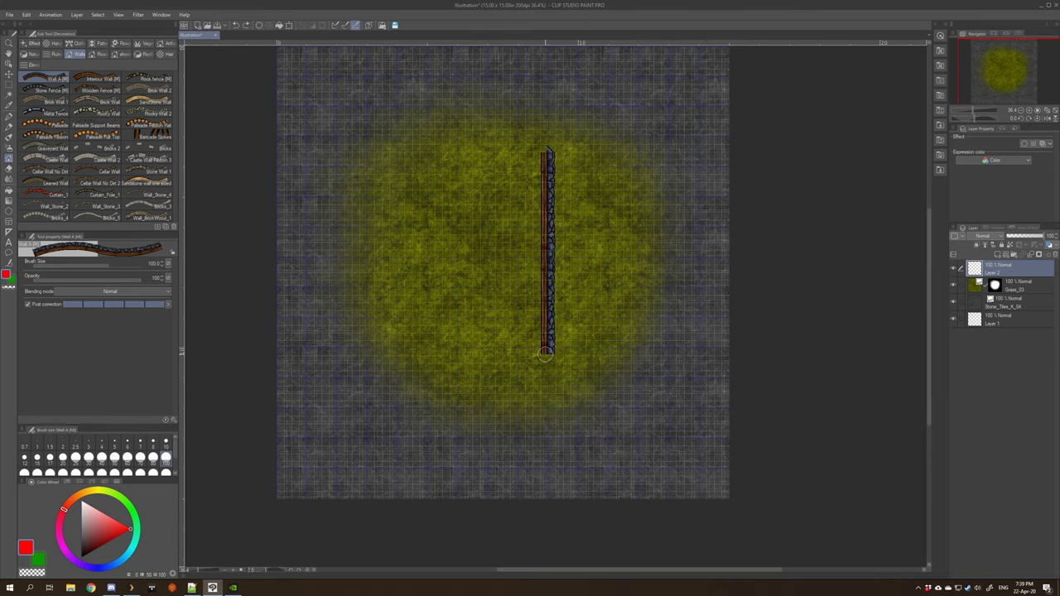
Clear the test wall stroke and review the wall brush's size in Sub Tool Detail
drag(545, 354, 547, 378)
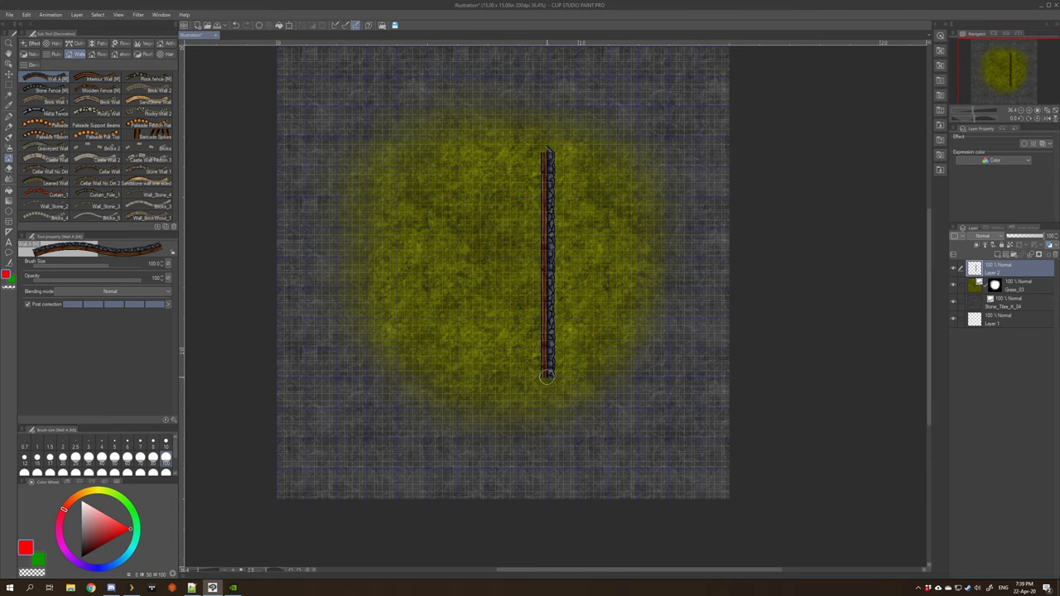
drag(547, 377, 396, 378)
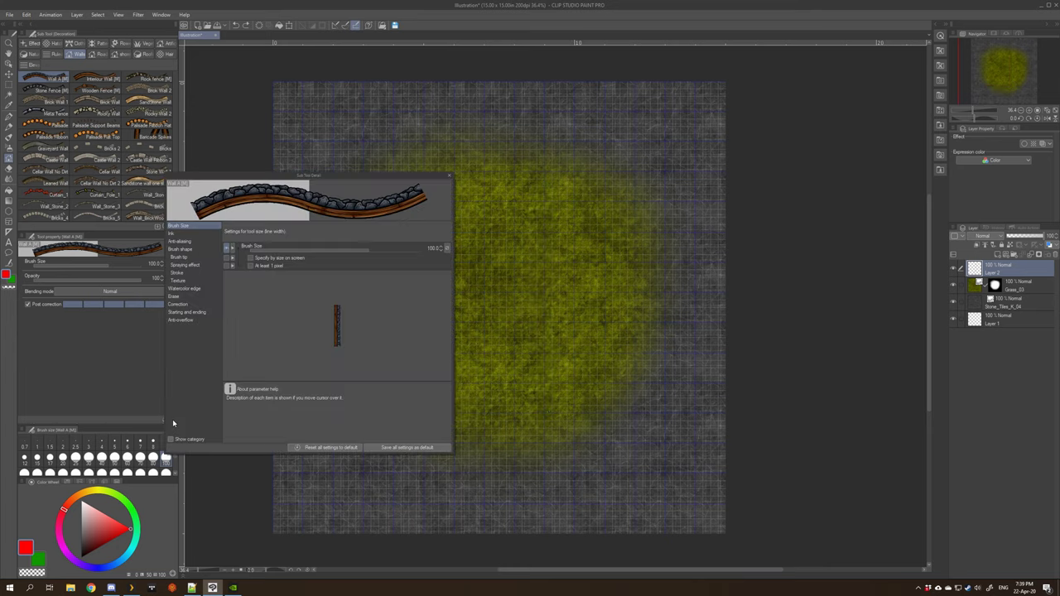
drag(308, 175, 360, 189)
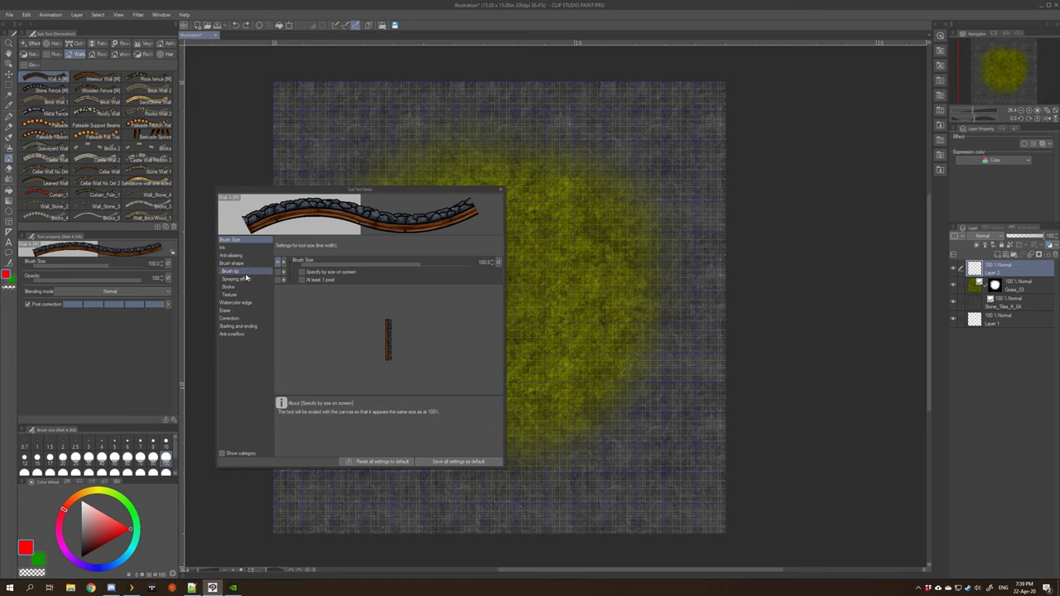
click(232, 263)
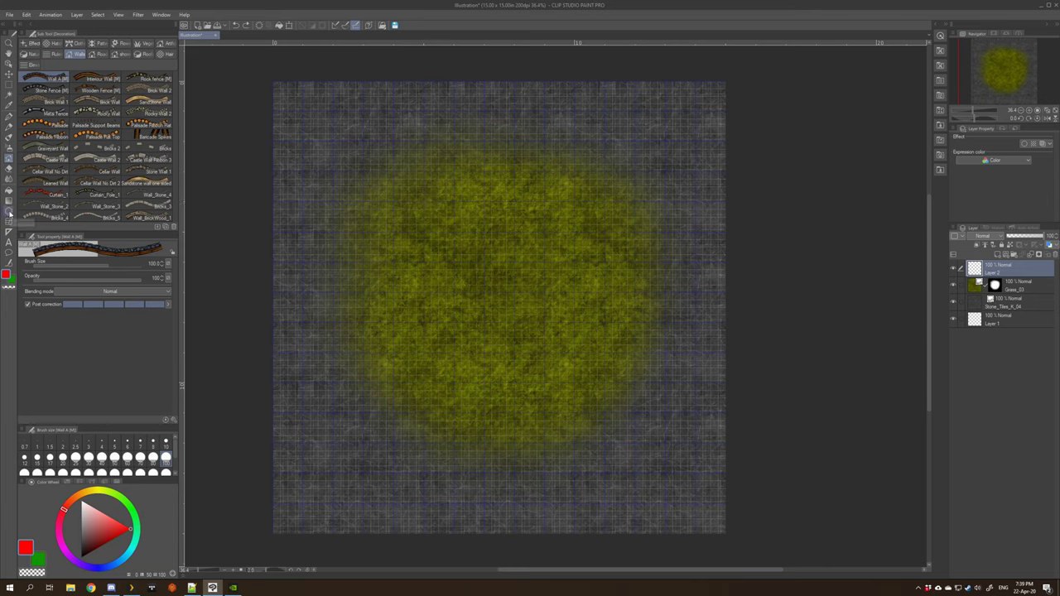
mouse_move(8, 217)
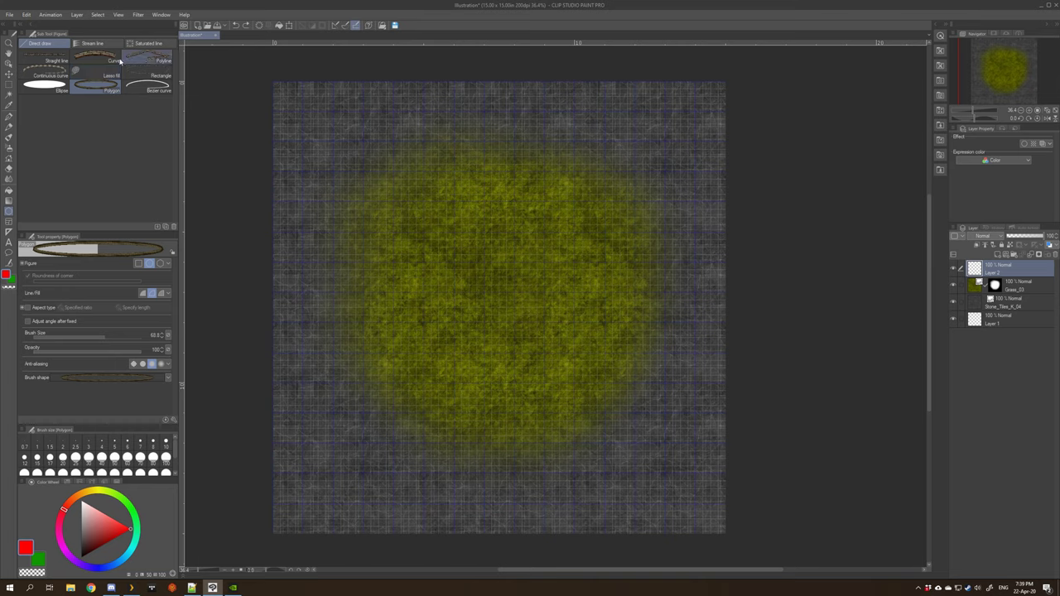
Draw the top stone-and-timber wall run with a right-angle corner using Straight line
click(50, 76)
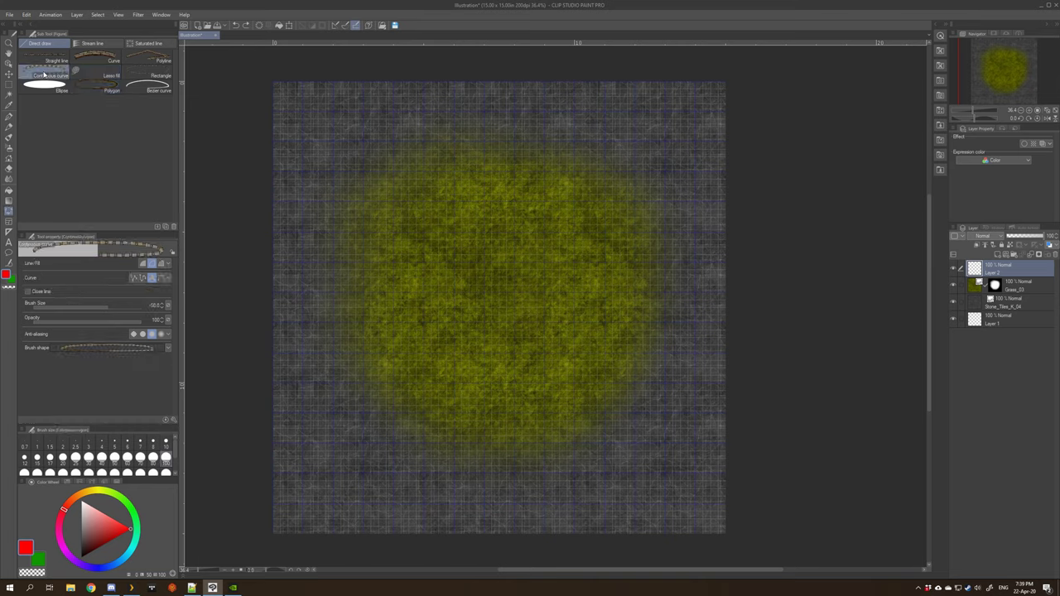
click(52, 76)
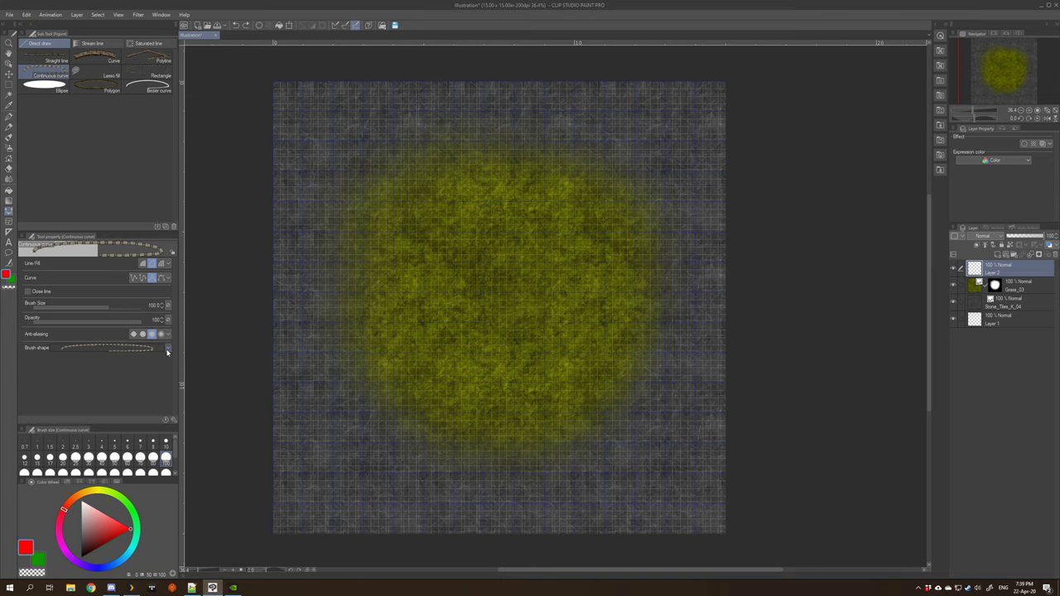
click(169, 348)
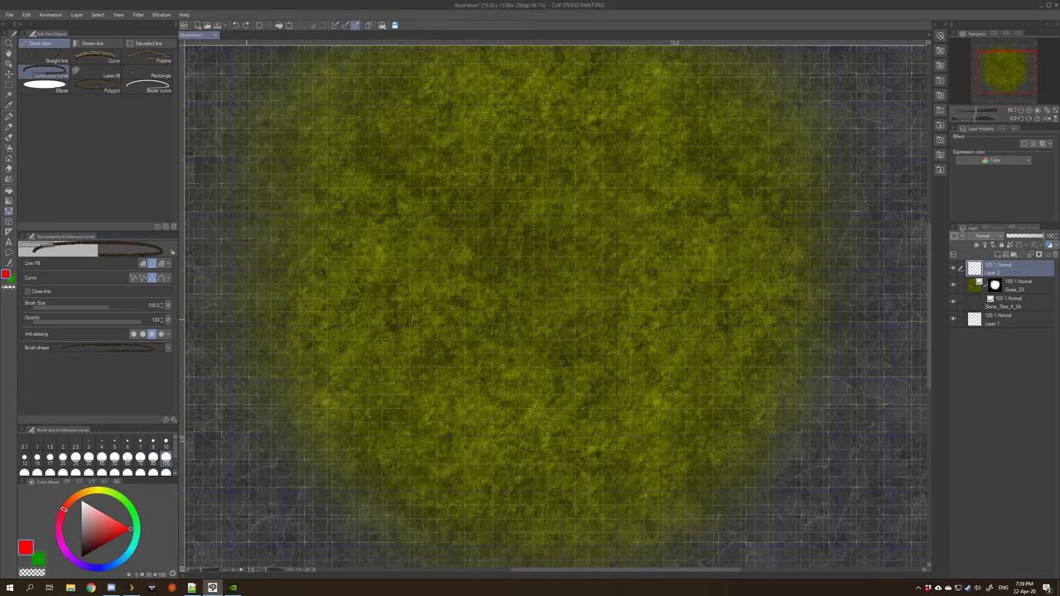
mouse_move(152, 279)
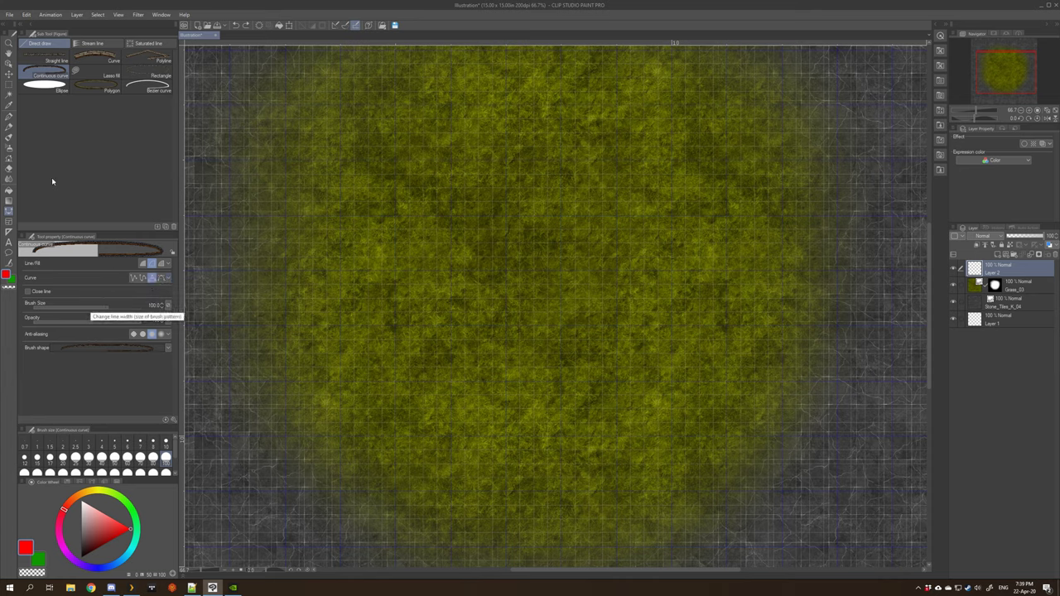
click(10, 159)
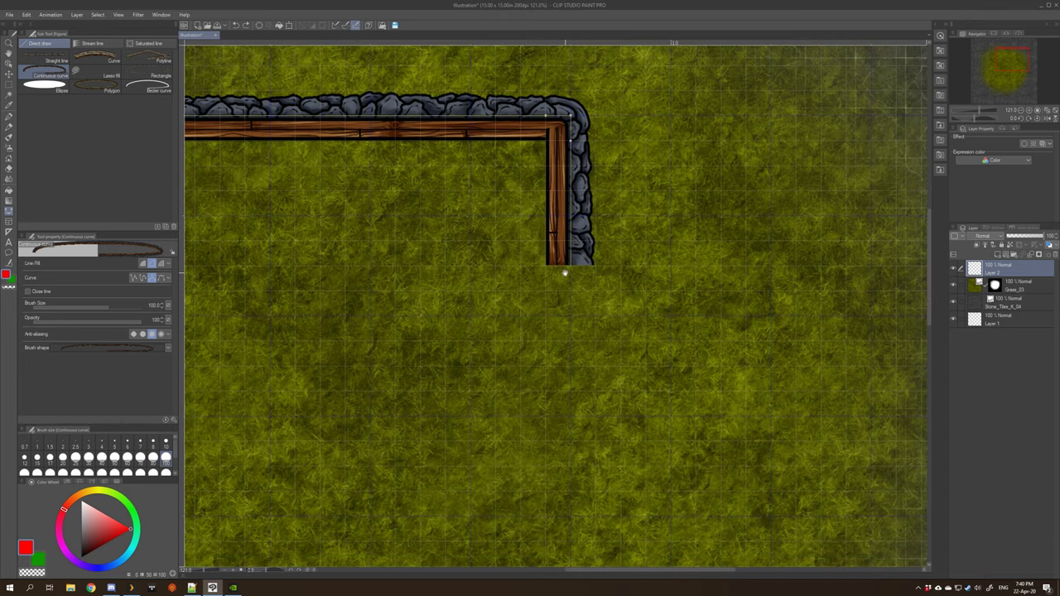
Extend the wall's top run to the right and turn it down at a second corner
drag(564, 265, 564, 315)
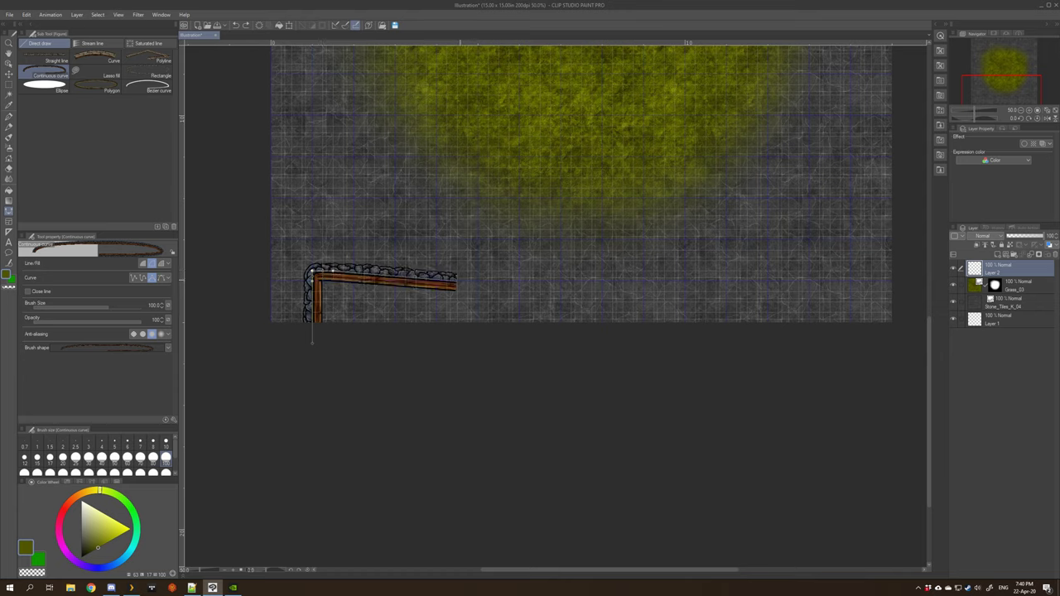
drag(456, 275, 682, 272)
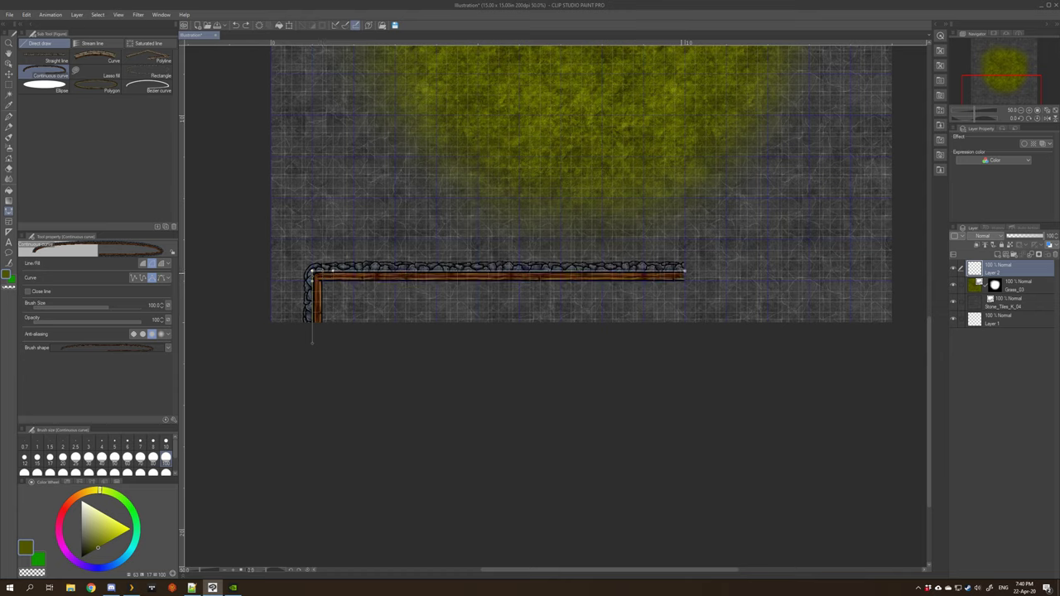
drag(686, 274, 696, 343)
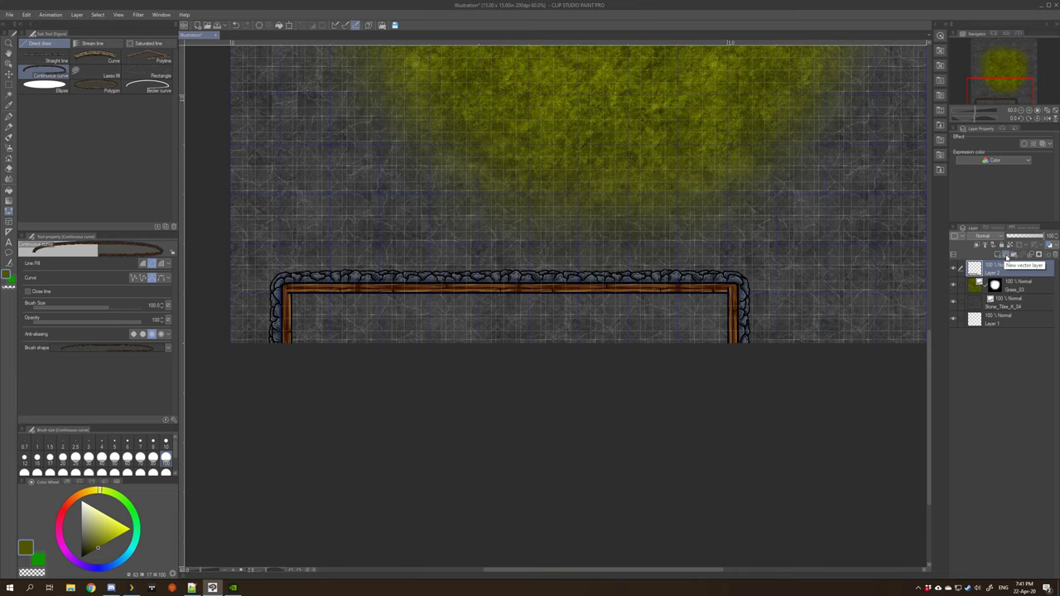
Clear the vector layer and redraw the wall's left corner and top run as one piece
click(1011, 255)
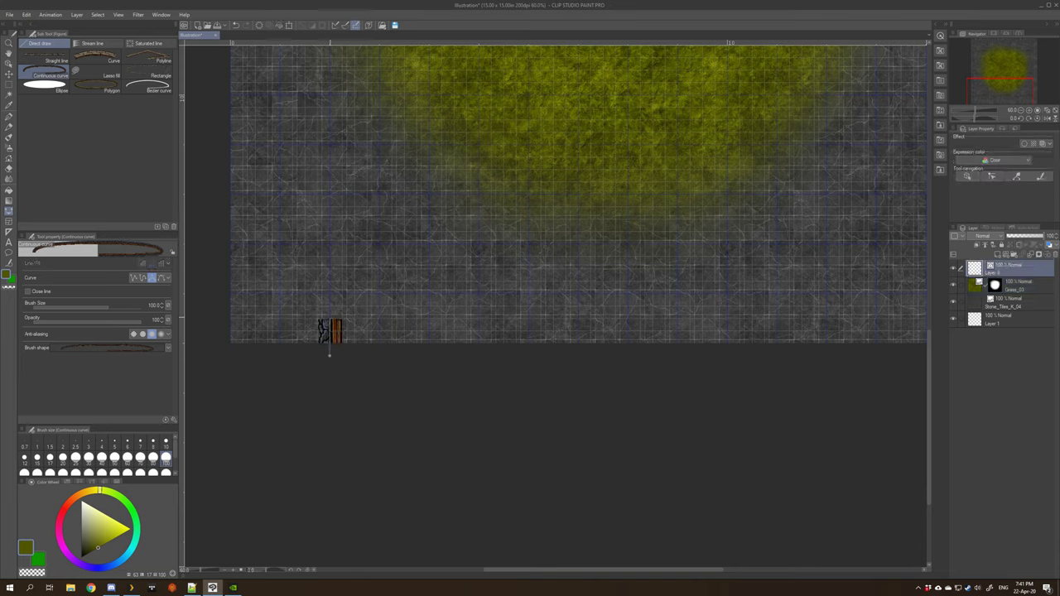
drag(331, 331, 332, 290)
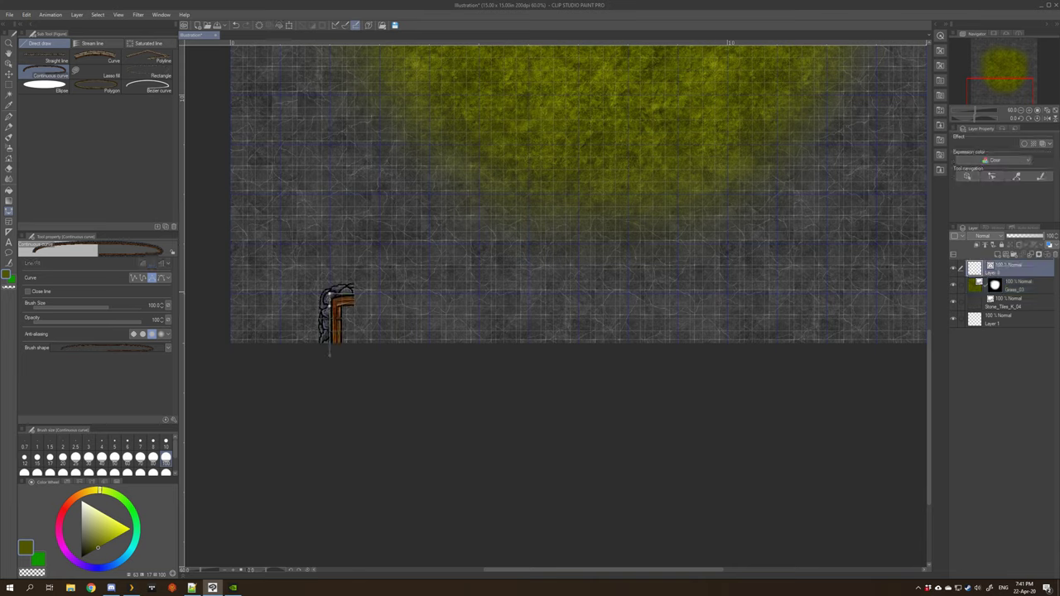
drag(339, 298, 464, 298)
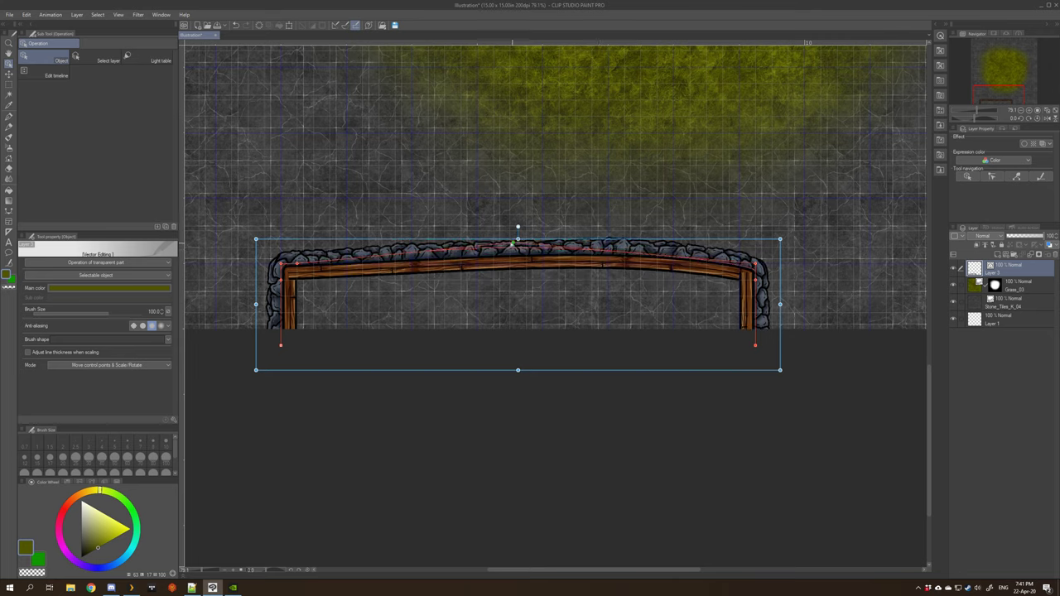
Drag the wall's top control points upward to curve the run into a gentle arch
drag(516, 240, 507, 217)
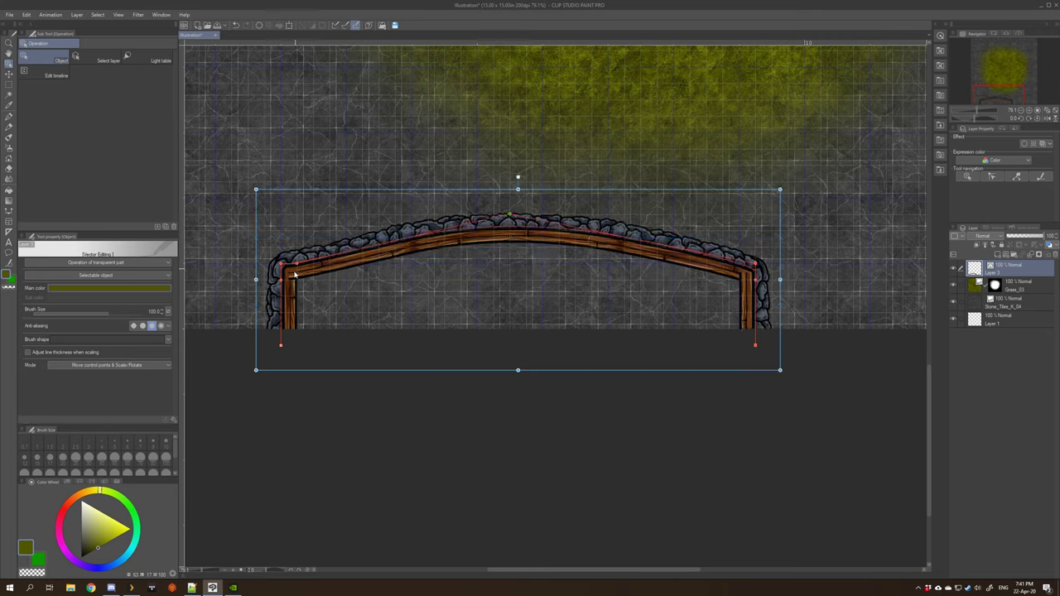
drag(295, 273, 262, 278)
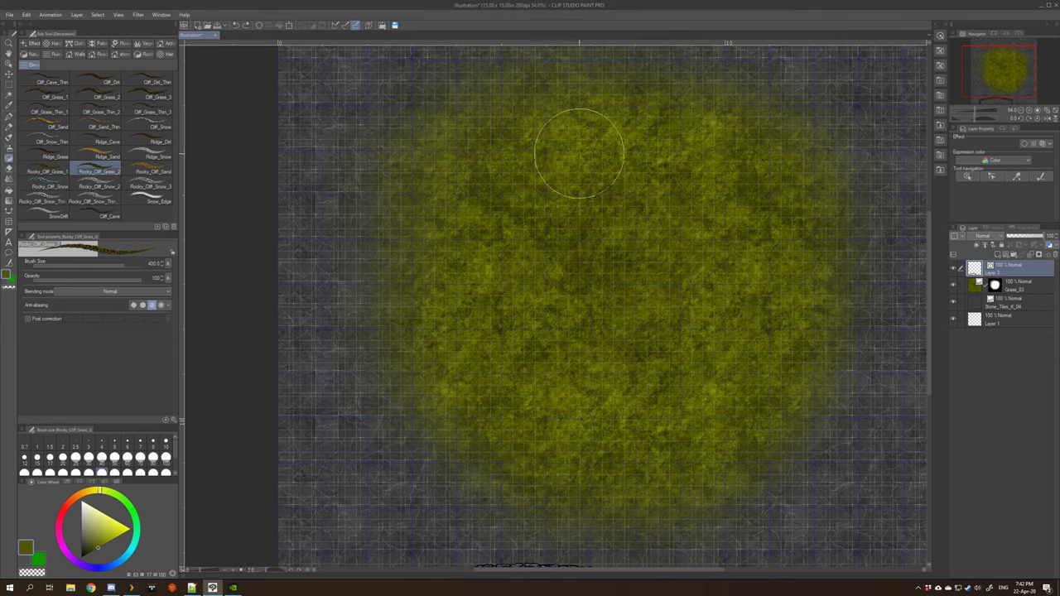
drag(580, 149, 704, 447)
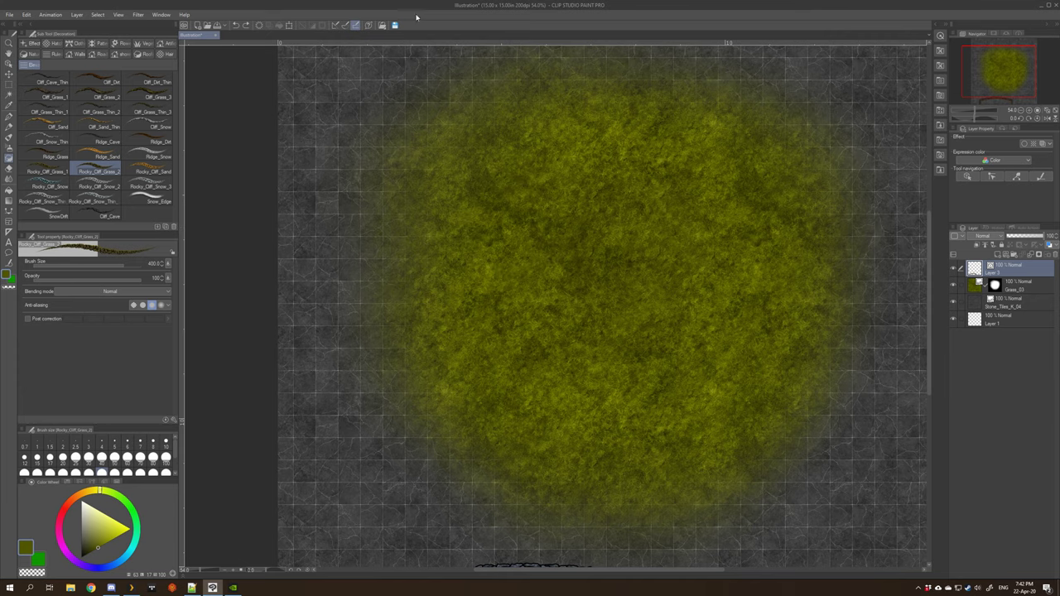
mouse_move(598, 135)
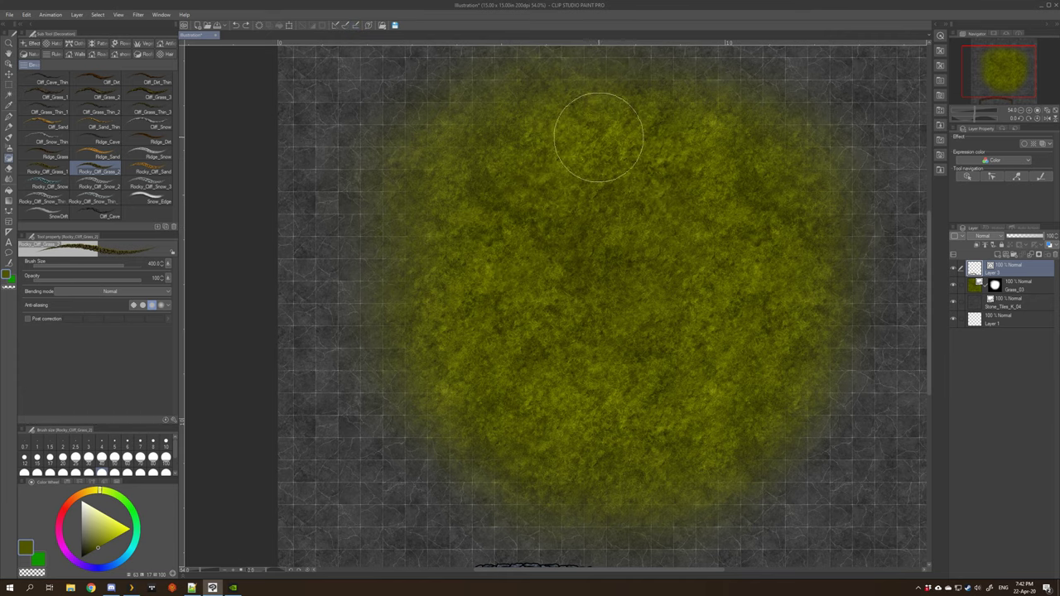
drag(596, 125, 729, 298)
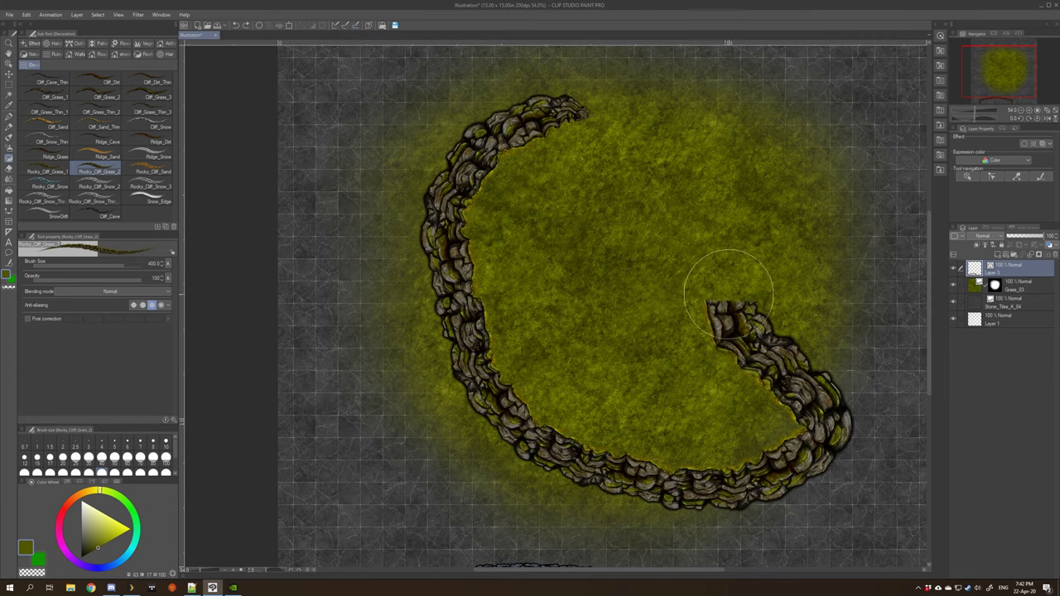
drag(728, 298, 671, 74)
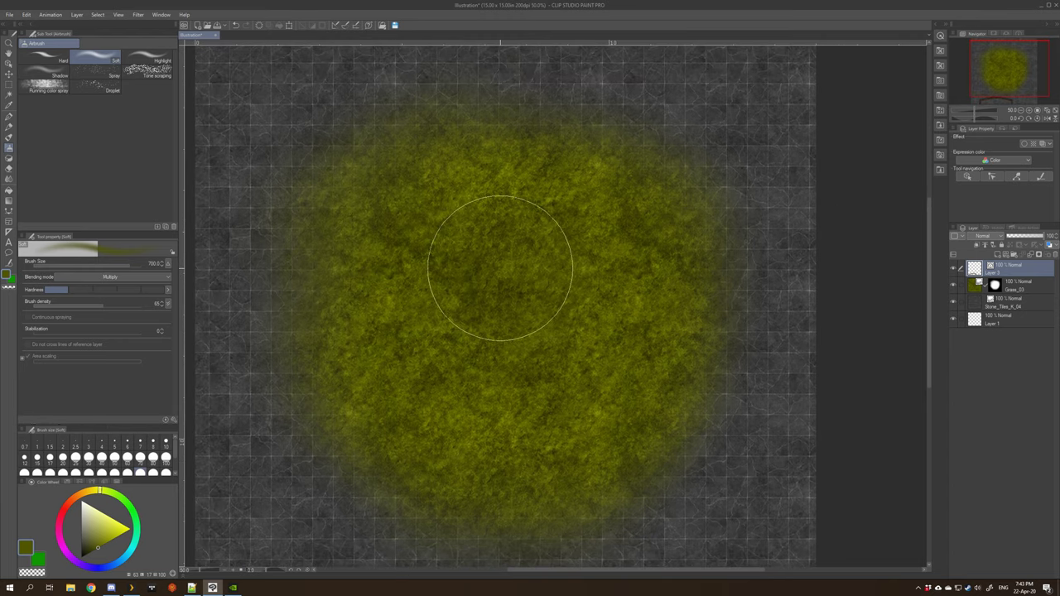
mouse_move(520, 196)
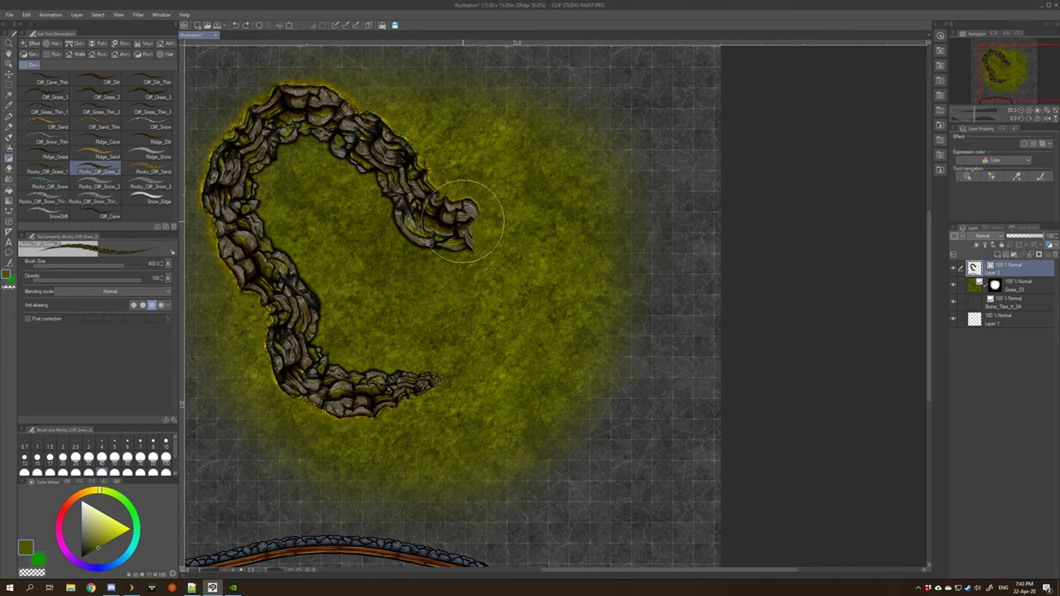
Extend the rocky cliff ridge across the grass and down the right side
drag(461, 219, 682, 477)
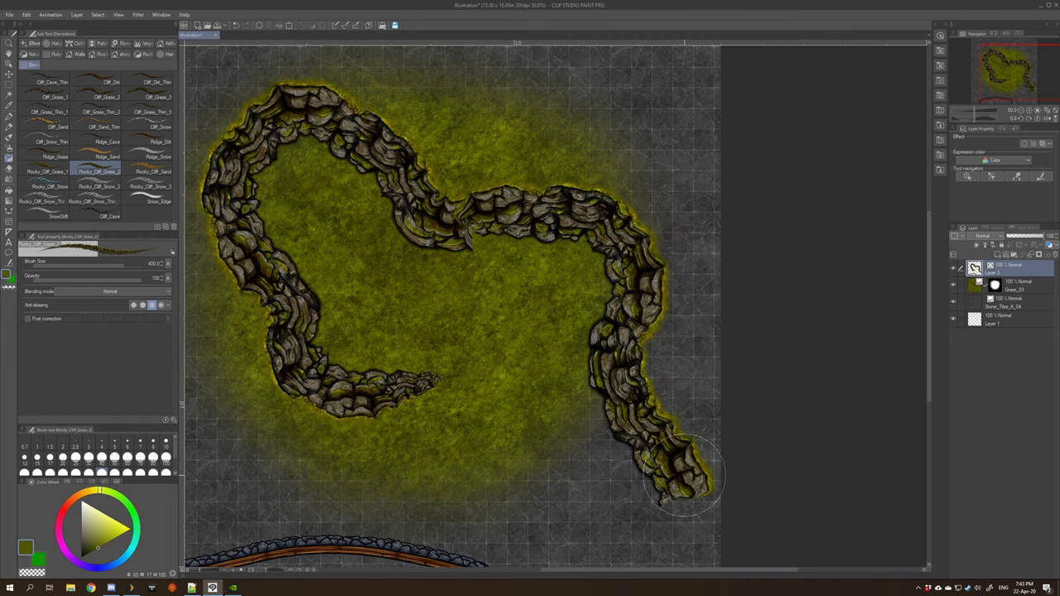
scroll(up, 3)
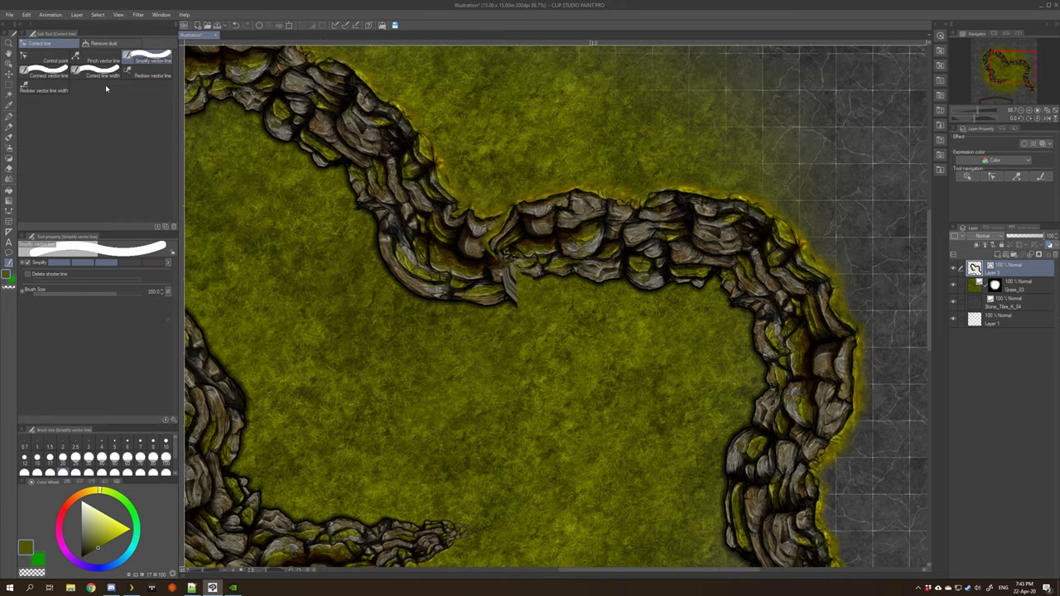
Activate Correct line with the Control point sub tool on the cliff ridge
click(48, 70)
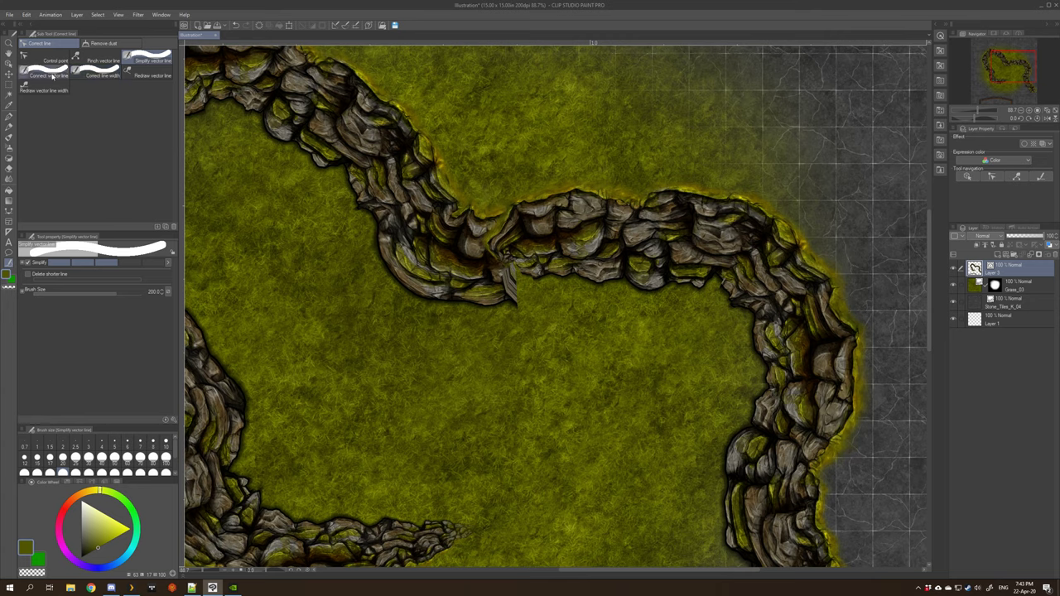
click(44, 76)
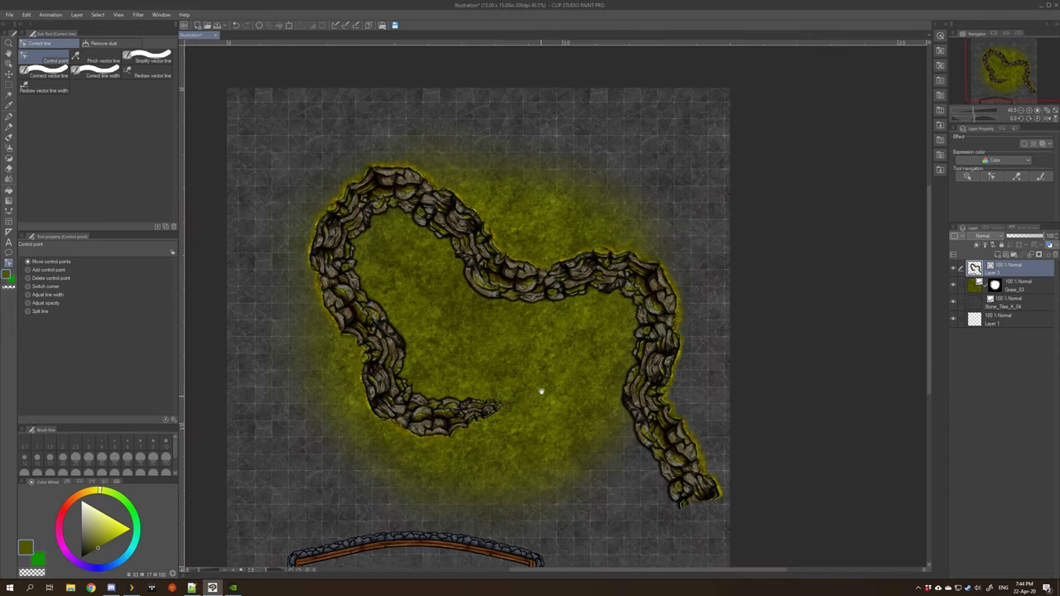
scroll(down, 3)
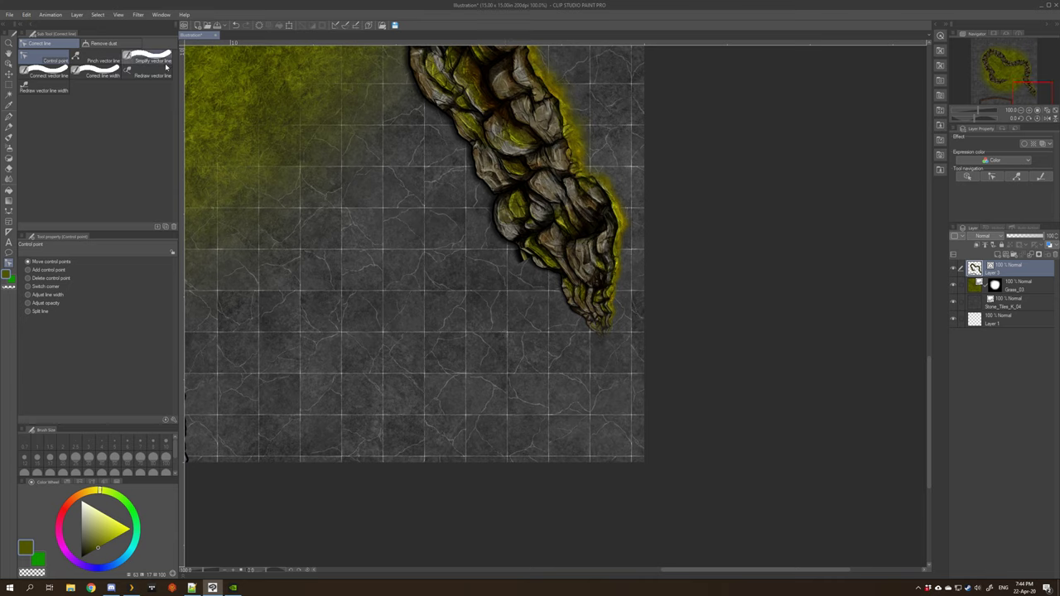
With Correct line width set to Thin, taper the cliff line's lower-right tail to a point
click(103, 77)
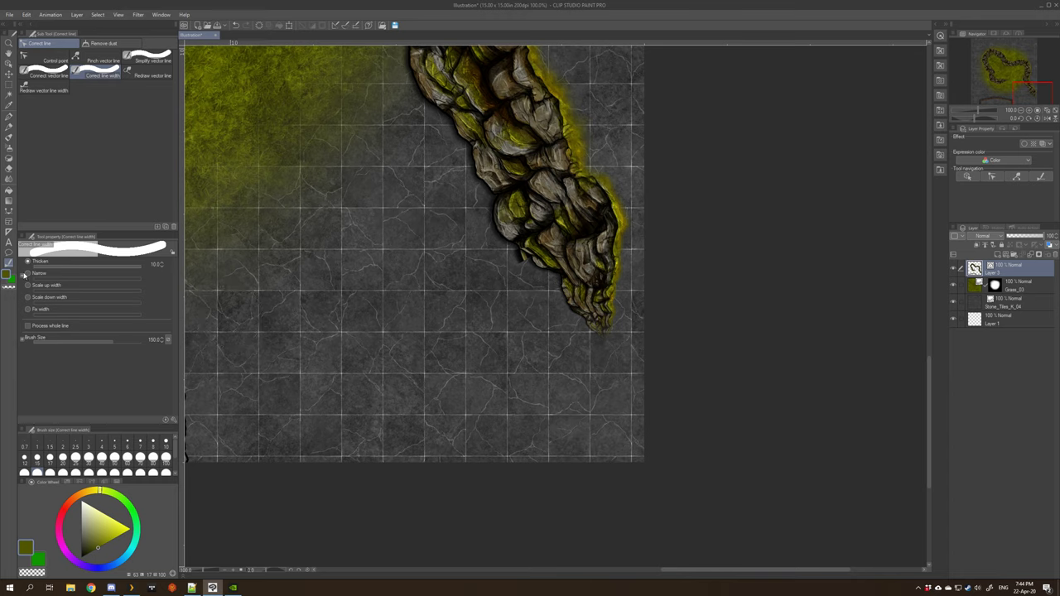
drag(96, 275, 25, 275)
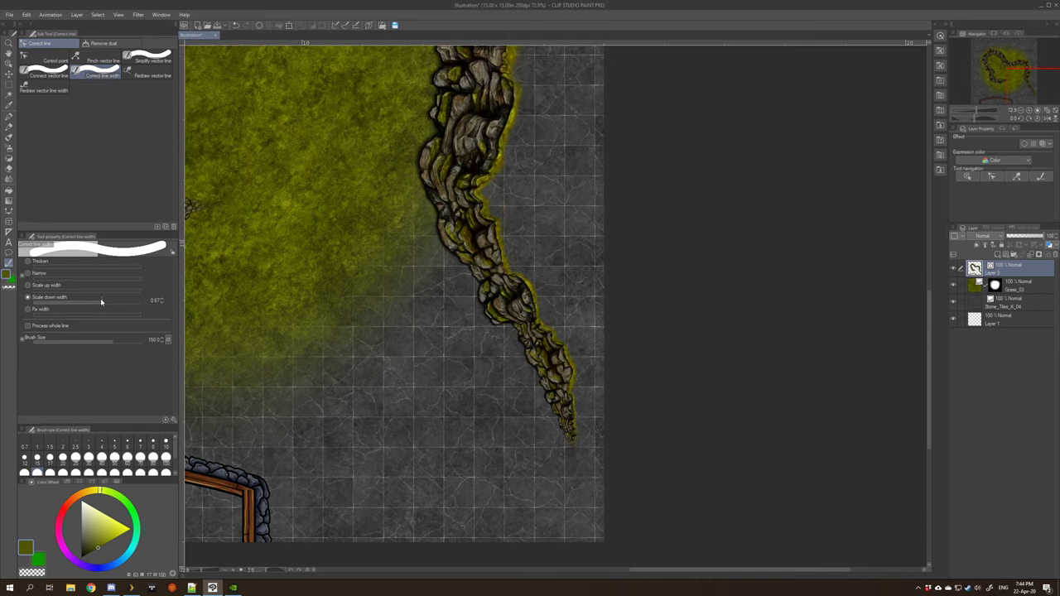
scroll(down, 3)
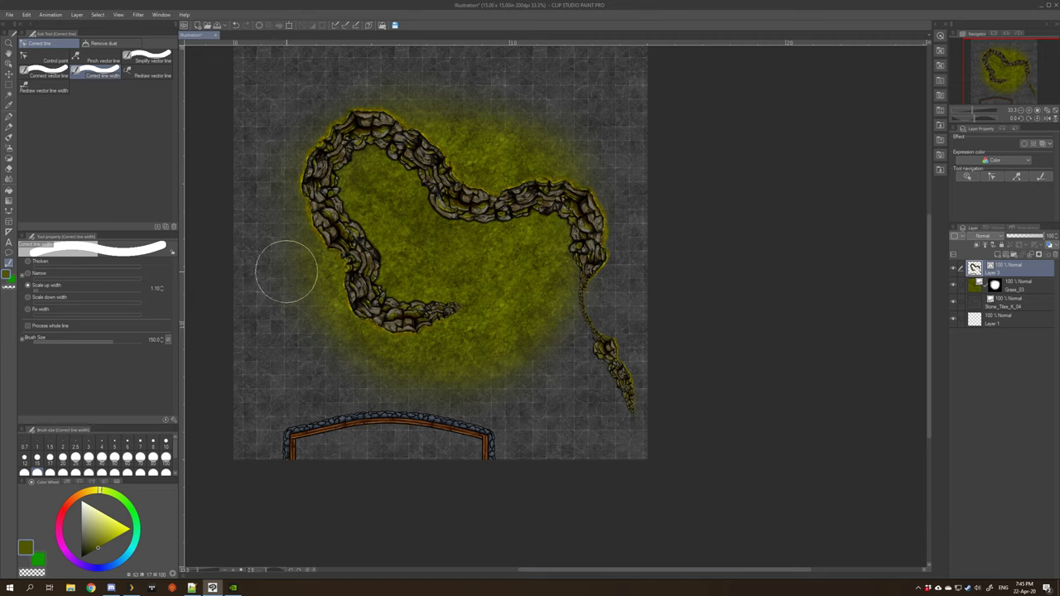
mouse_move(501, 264)
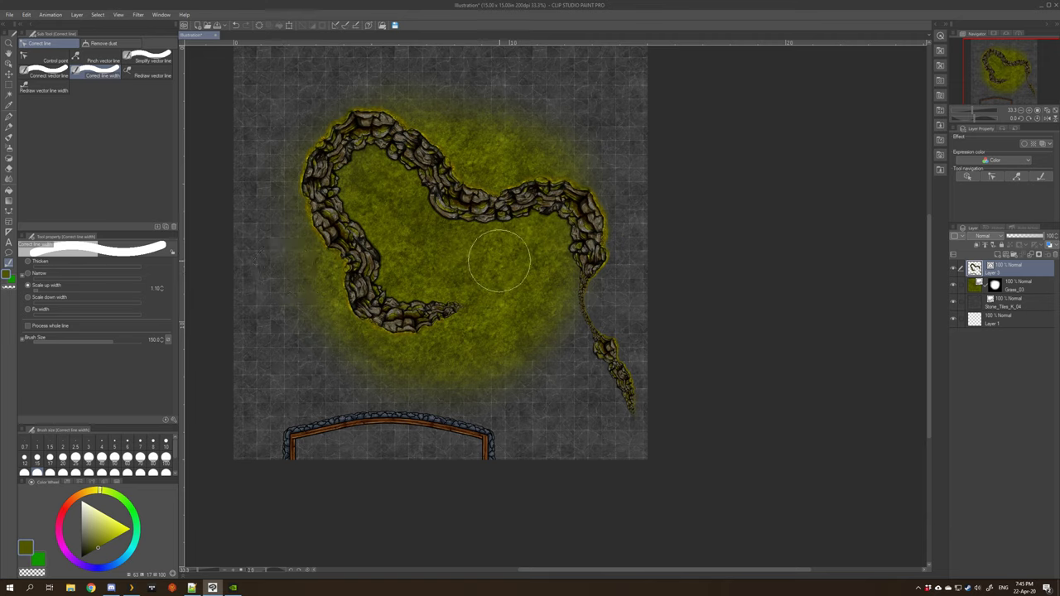